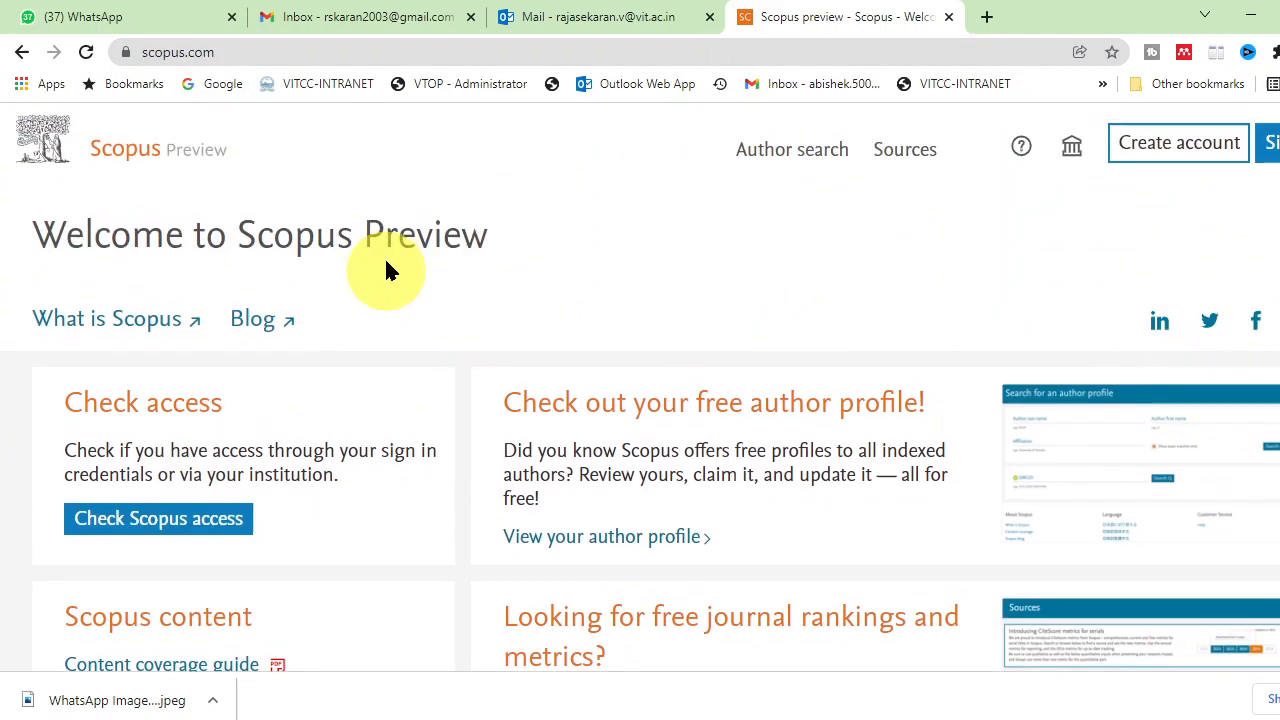
Scroll the Scopus Preview home page down and back up to the content section.
{"action": "scroll", "scroll_direction": "down", "scroll_amount": 3}
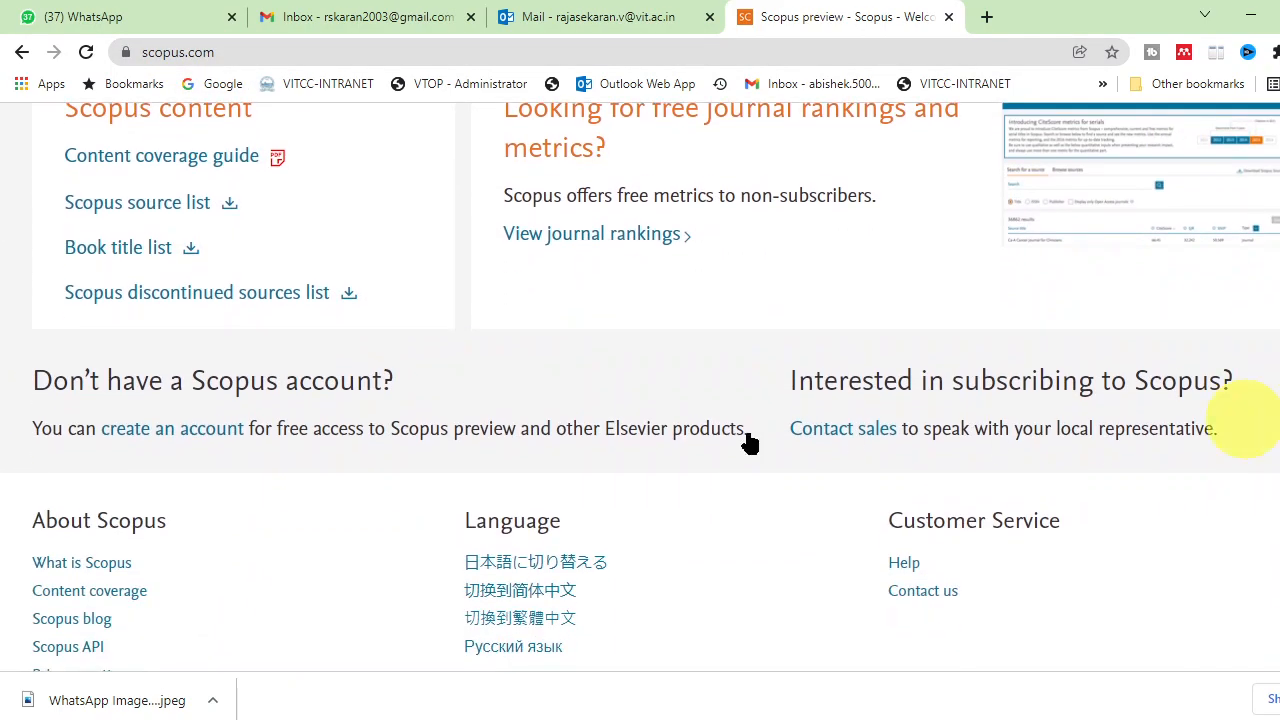
{"action": "scroll", "scroll_direction": "up", "scroll_amount": 3}
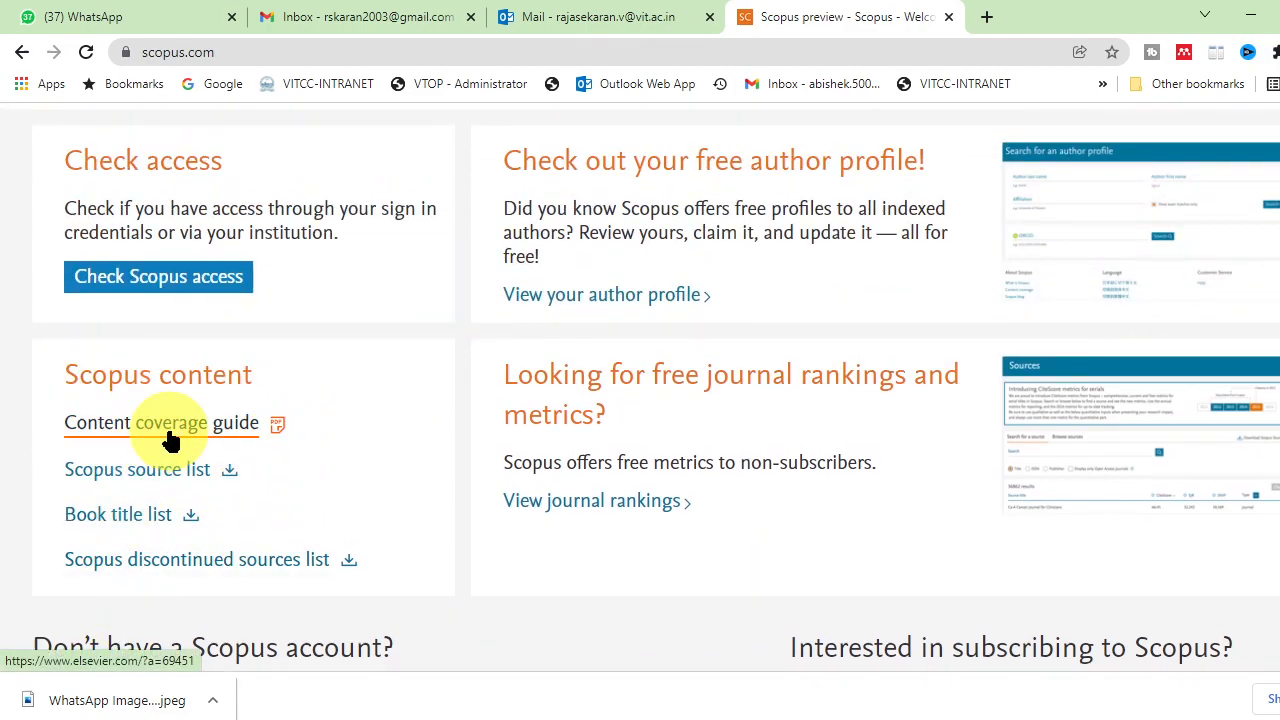
{"action": "mouse_move", "coordinate": [137, 469]}
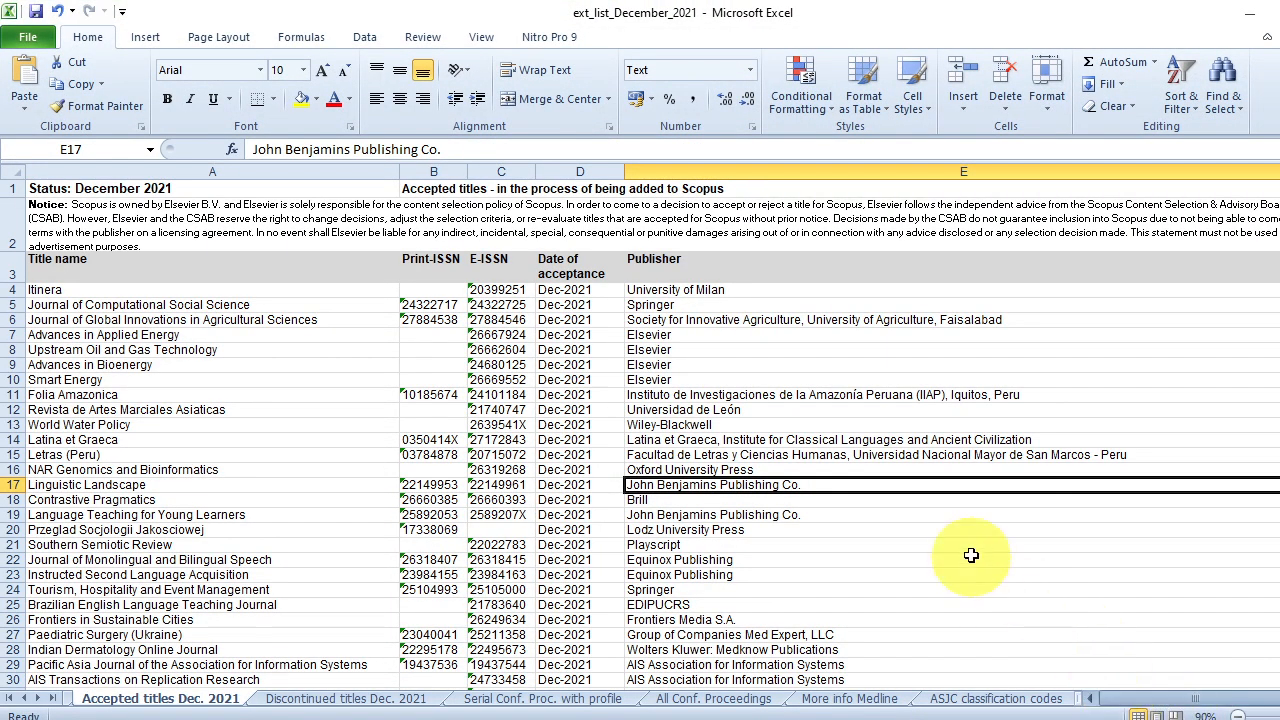
{"action": "mouse_move", "coordinate": [812, 612]}
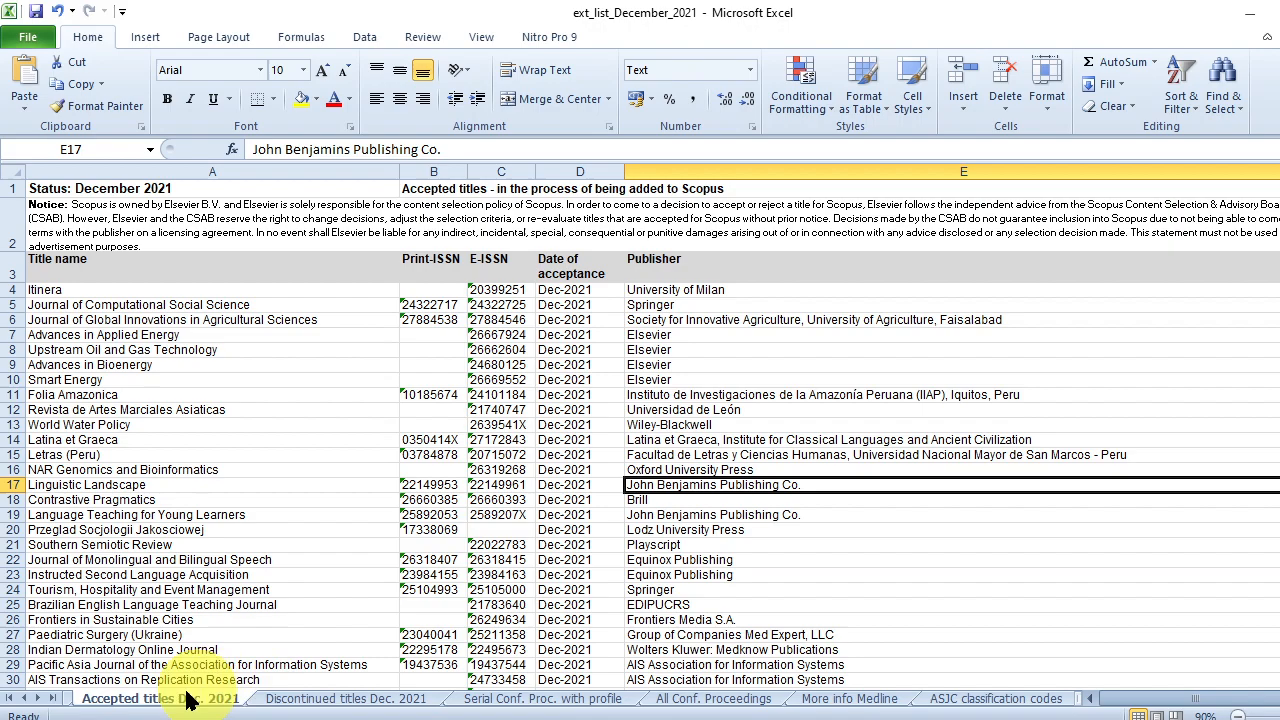
Open the Discontinued titles Dec. 2021 sheet and clear the Year filter to show all years.
{"action": "left_click", "coordinate": [345, 698]}
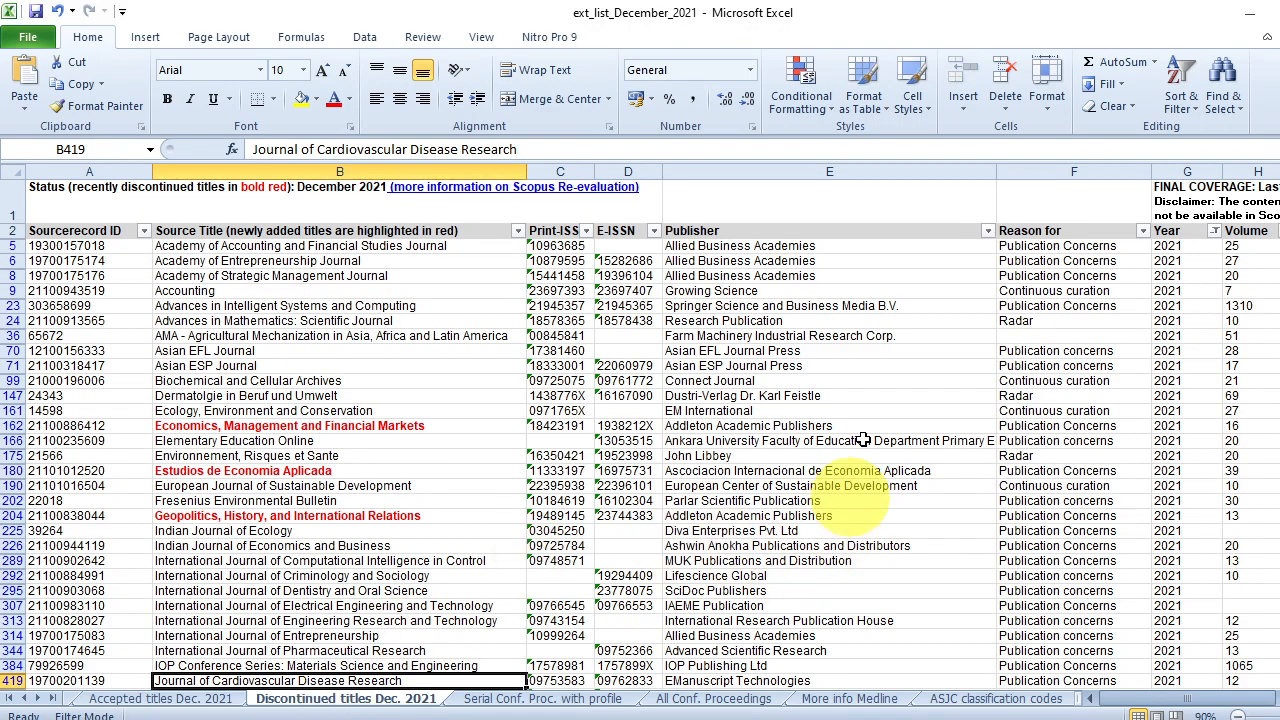
{"action": "scroll", "scroll_direction": "down", "scroll_amount": 3}
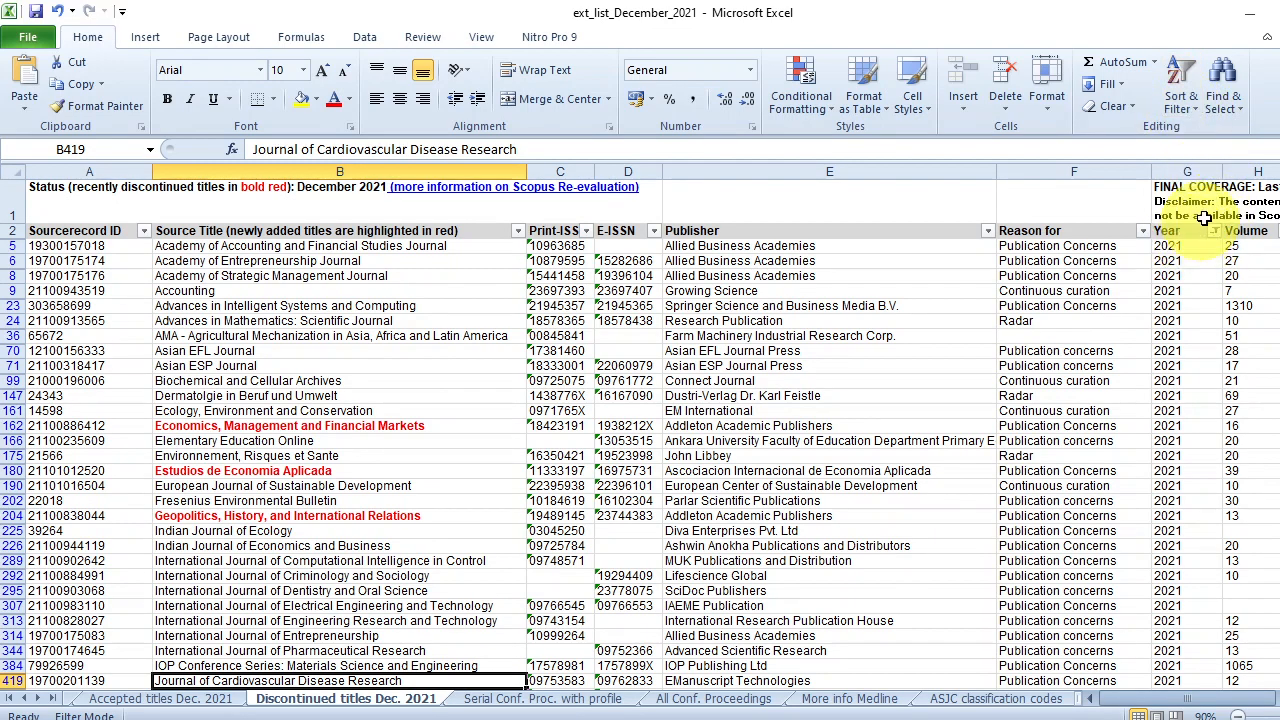
{"action": "left_click", "coordinate": [1208, 231]}
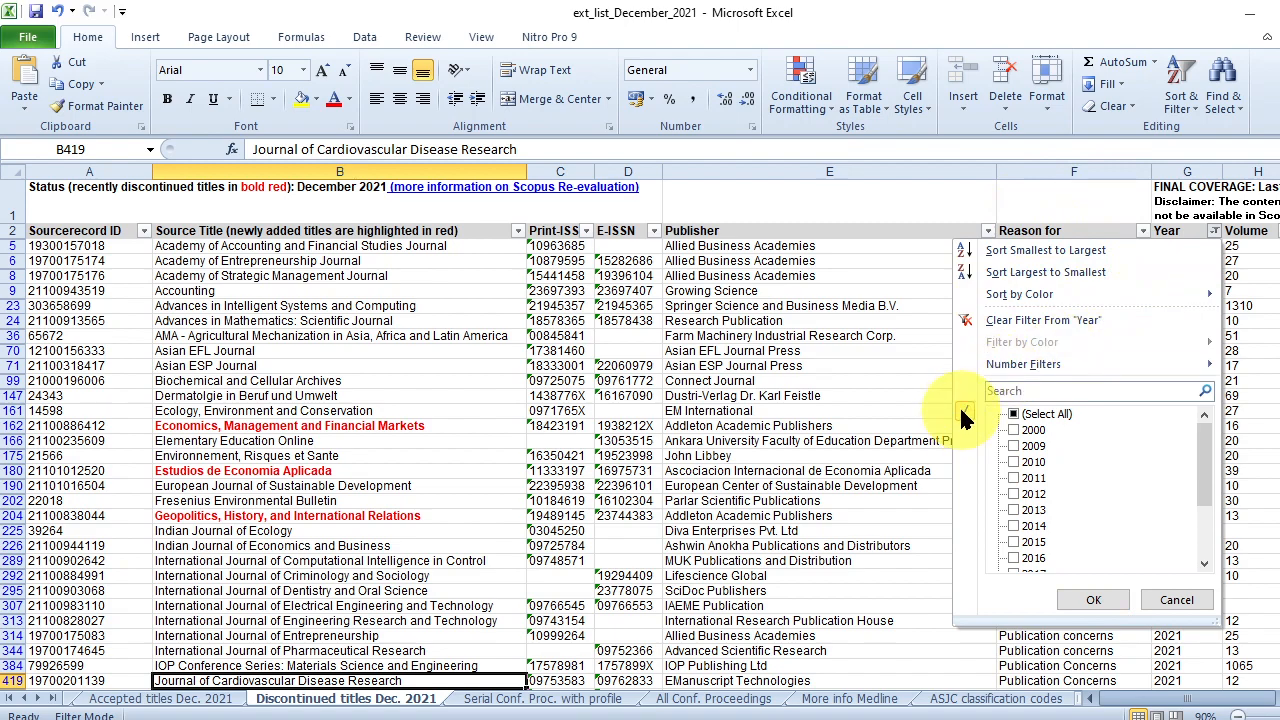
{"action": "left_click", "coordinate": [1013, 414]}
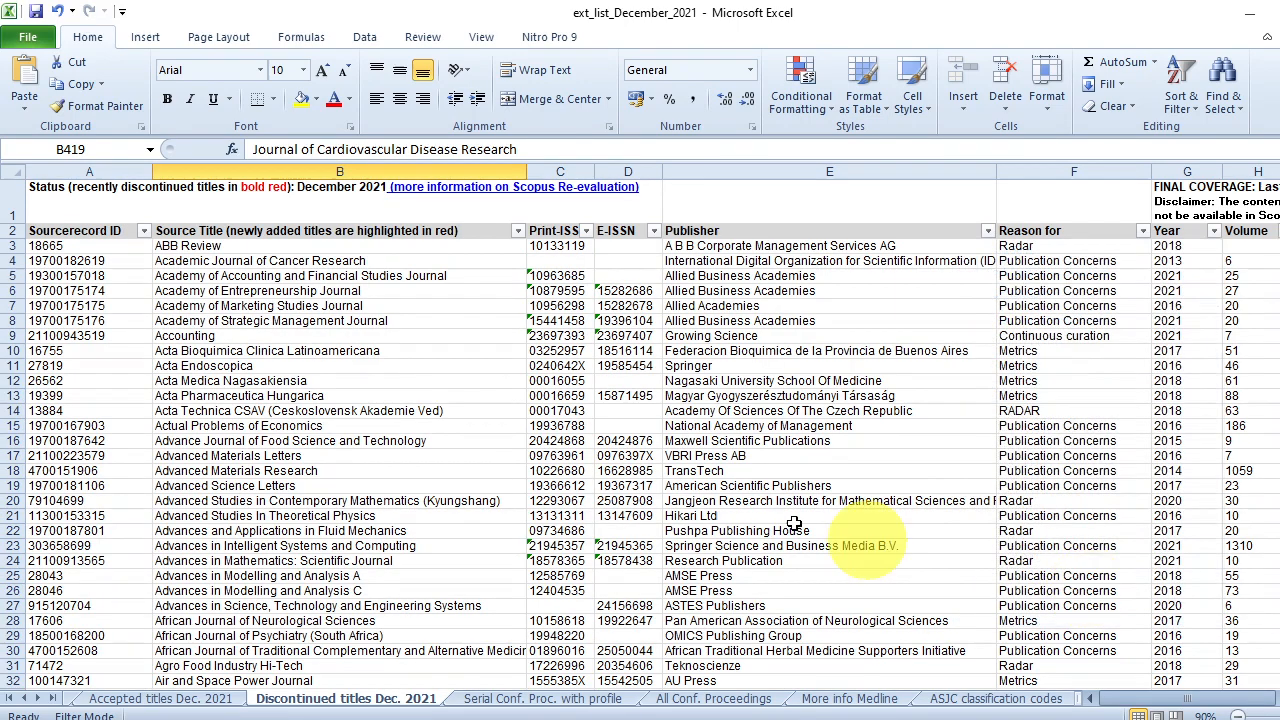
{"action": "scroll", "scroll_direction": "down", "scroll_amount": 3}
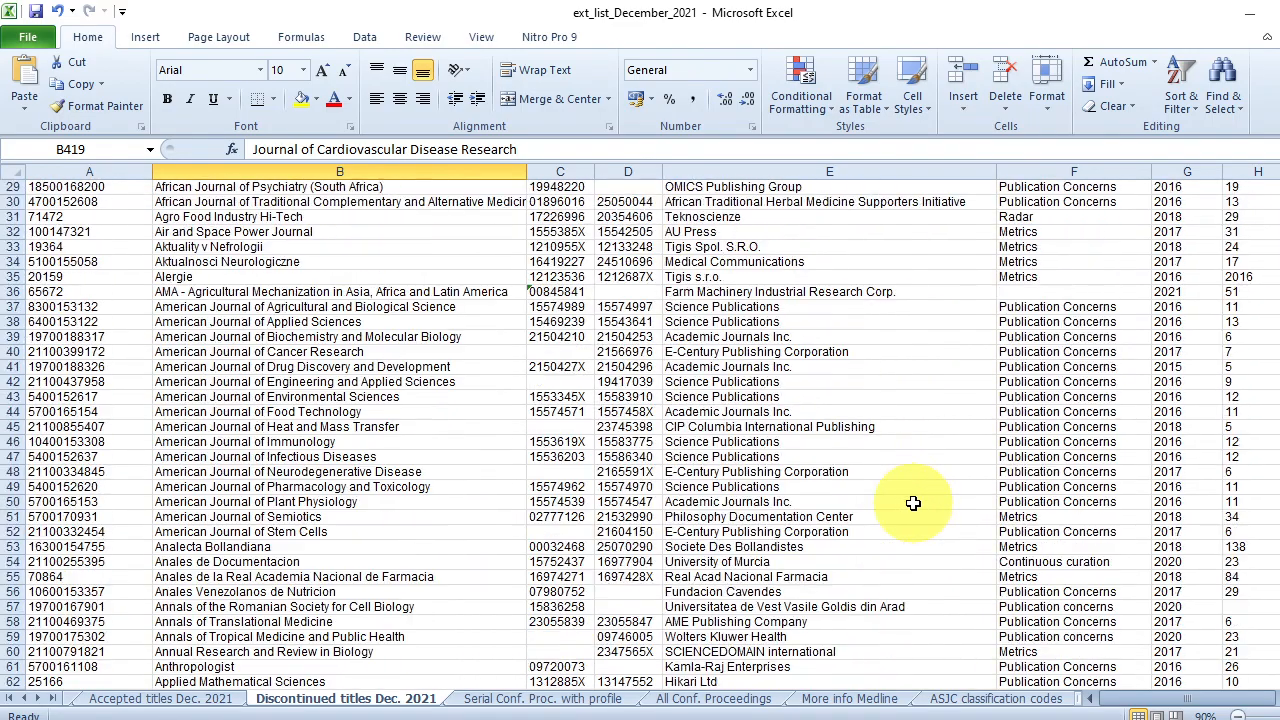
{"action": "scroll", "scroll_direction": "up", "scroll_amount": 3}
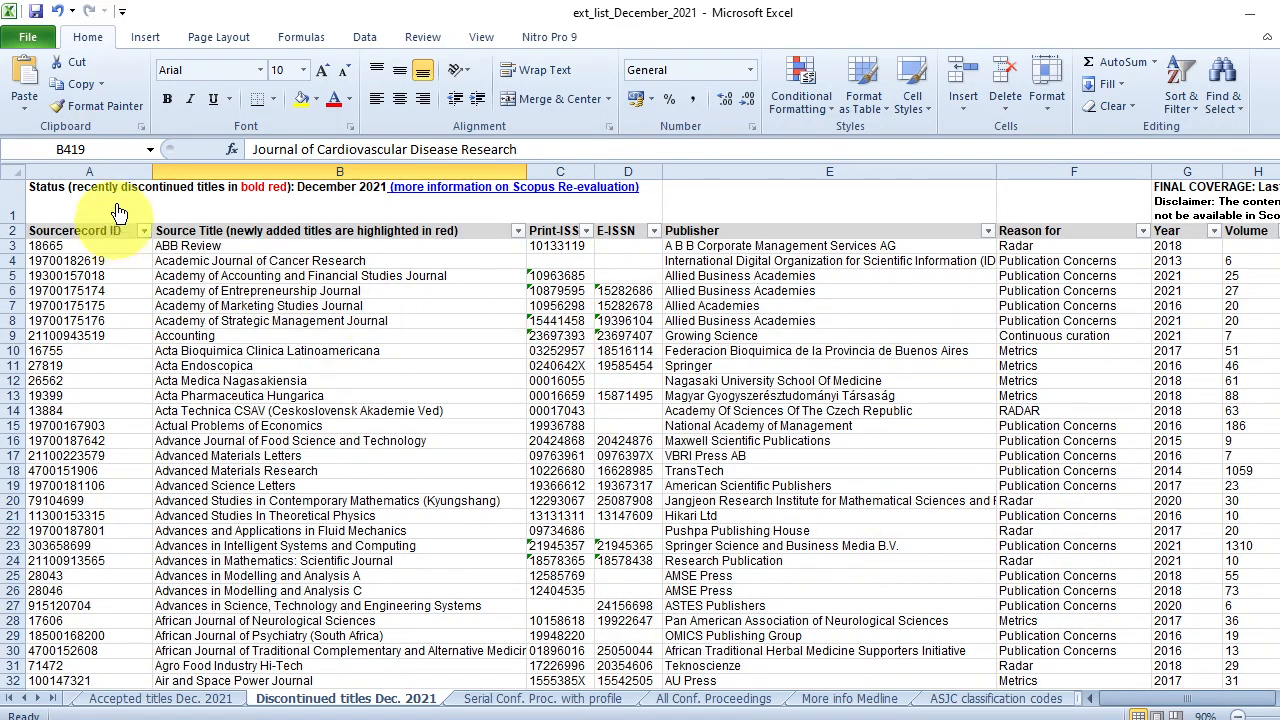
{"action": "mouse_move", "coordinate": [300, 185]}
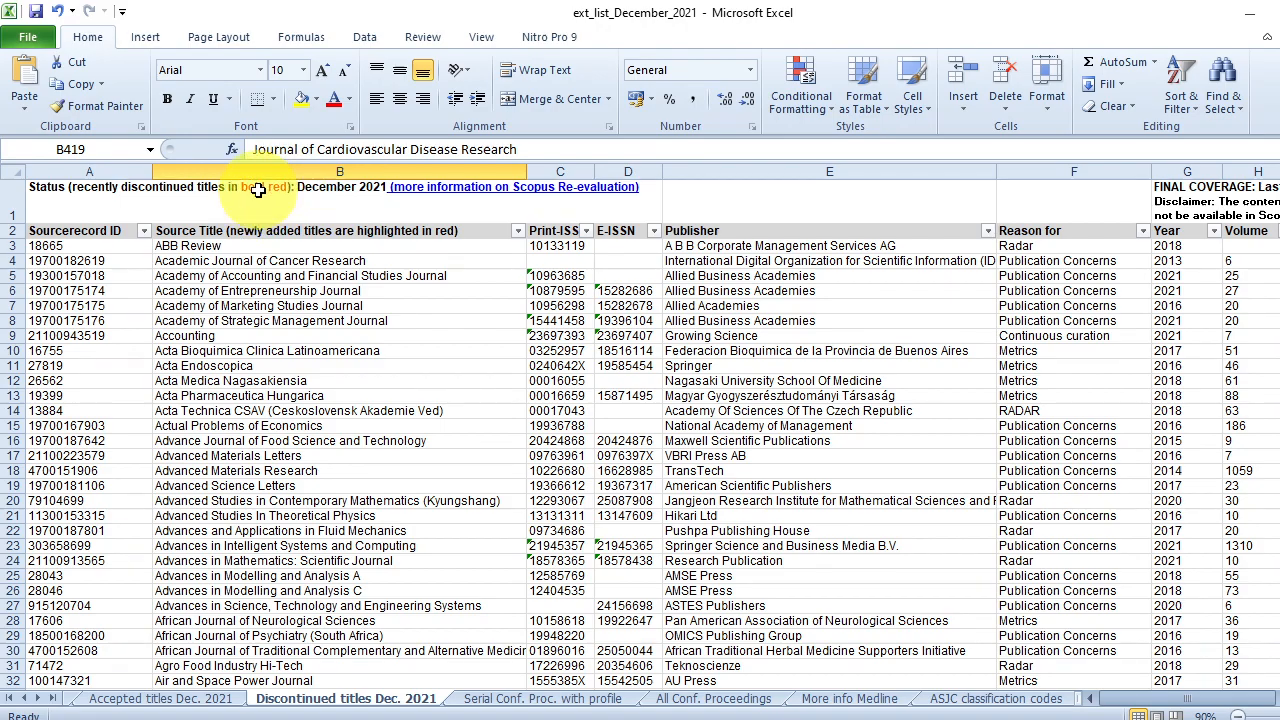
{"action": "scroll", "scroll_direction": "down", "scroll_amount": 3}
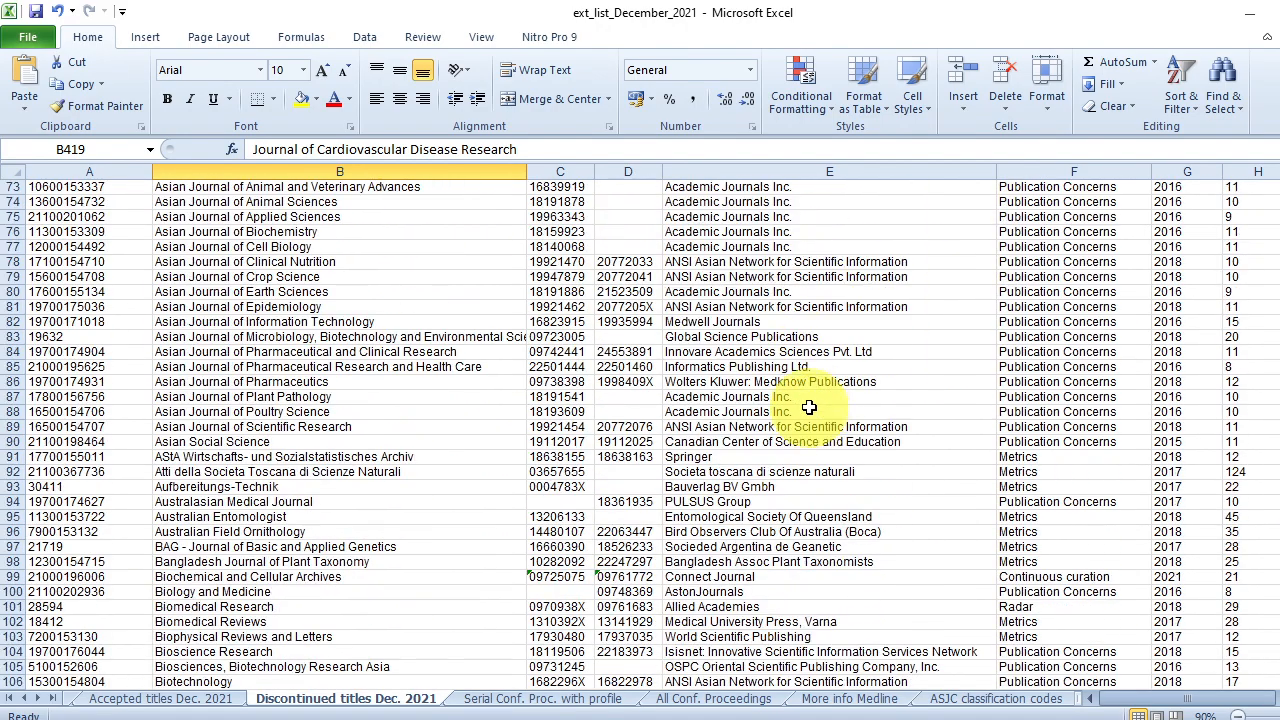
{"action": "scroll", "scroll_direction": "down", "scroll_amount": 3}
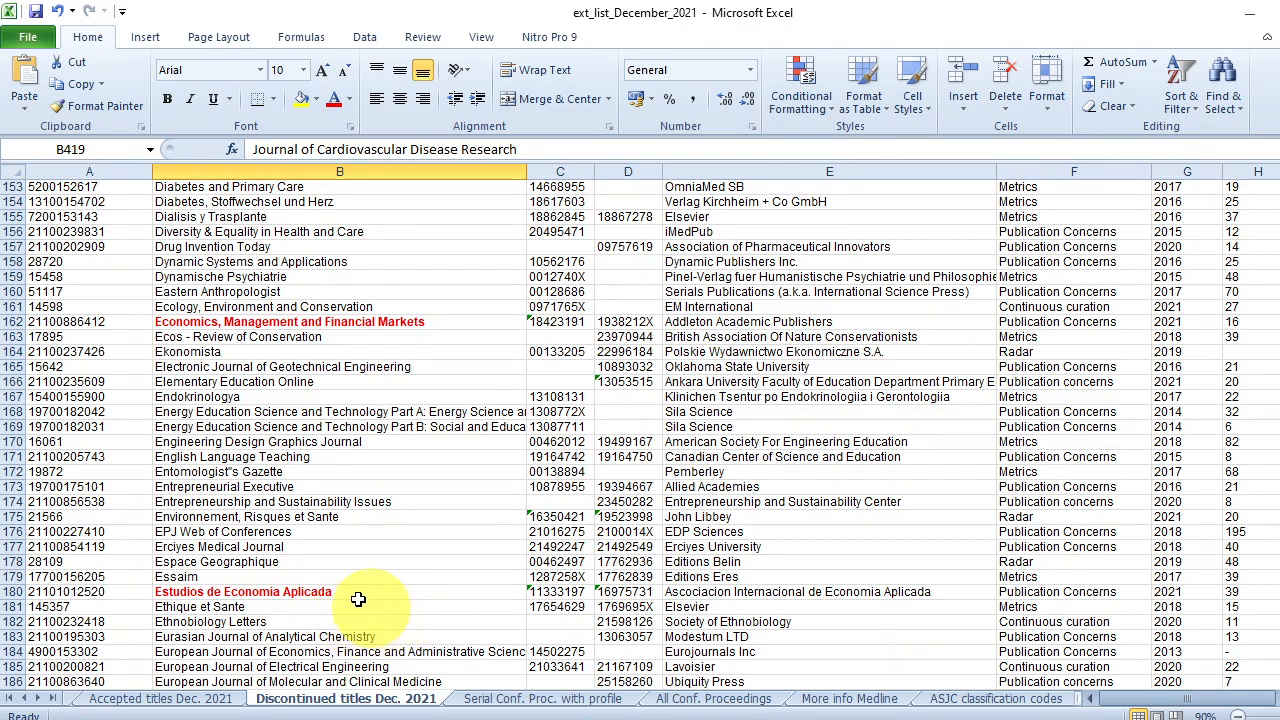
{"action": "scroll", "scroll_direction": "down", "scroll_amount": 3}
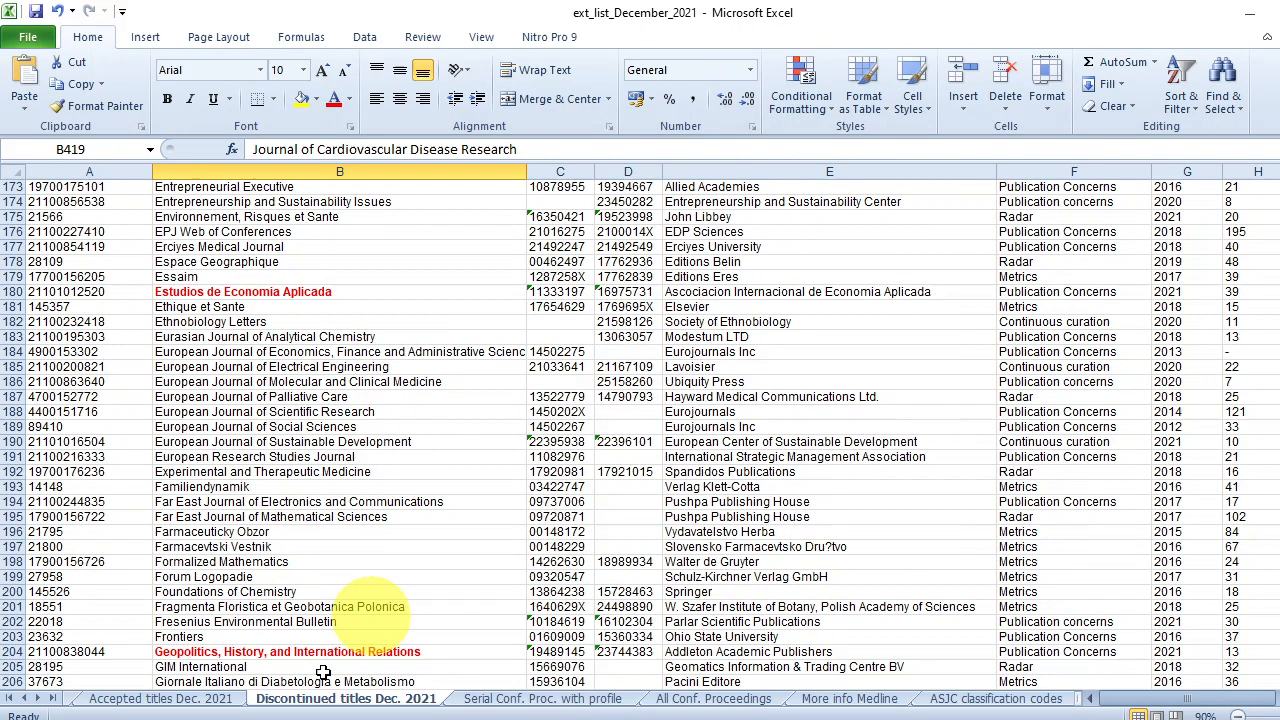
{"action": "scroll", "scroll_direction": "down", "scroll_amount": 3}
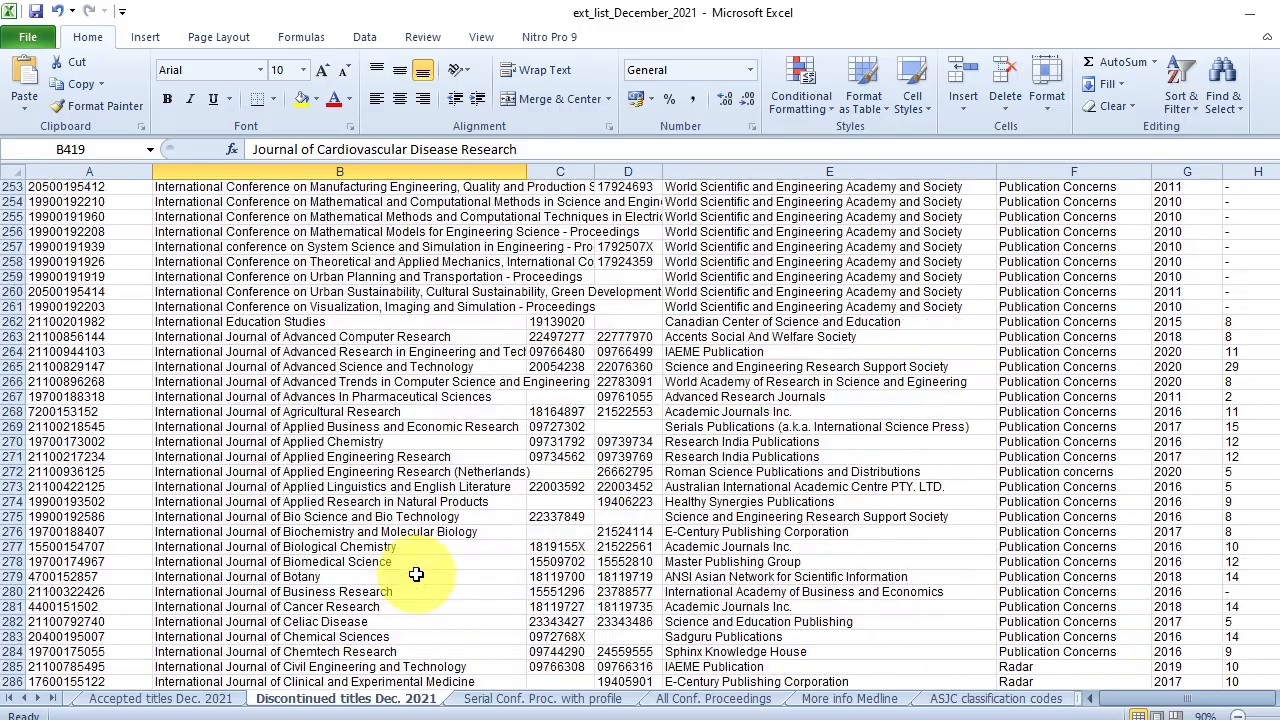
{"action": "scroll", "scroll_direction": "down", "scroll_amount": 3}
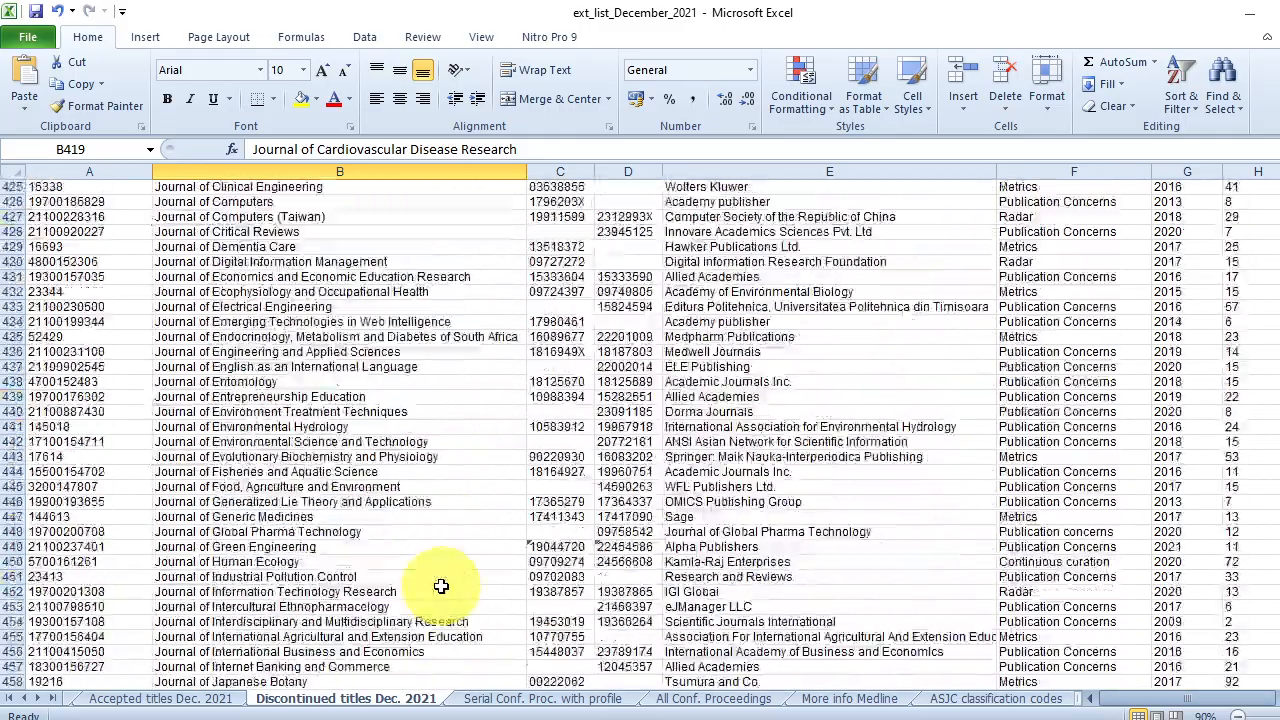
{"action": "scroll", "scroll_direction": "down", "scroll_amount": 3}
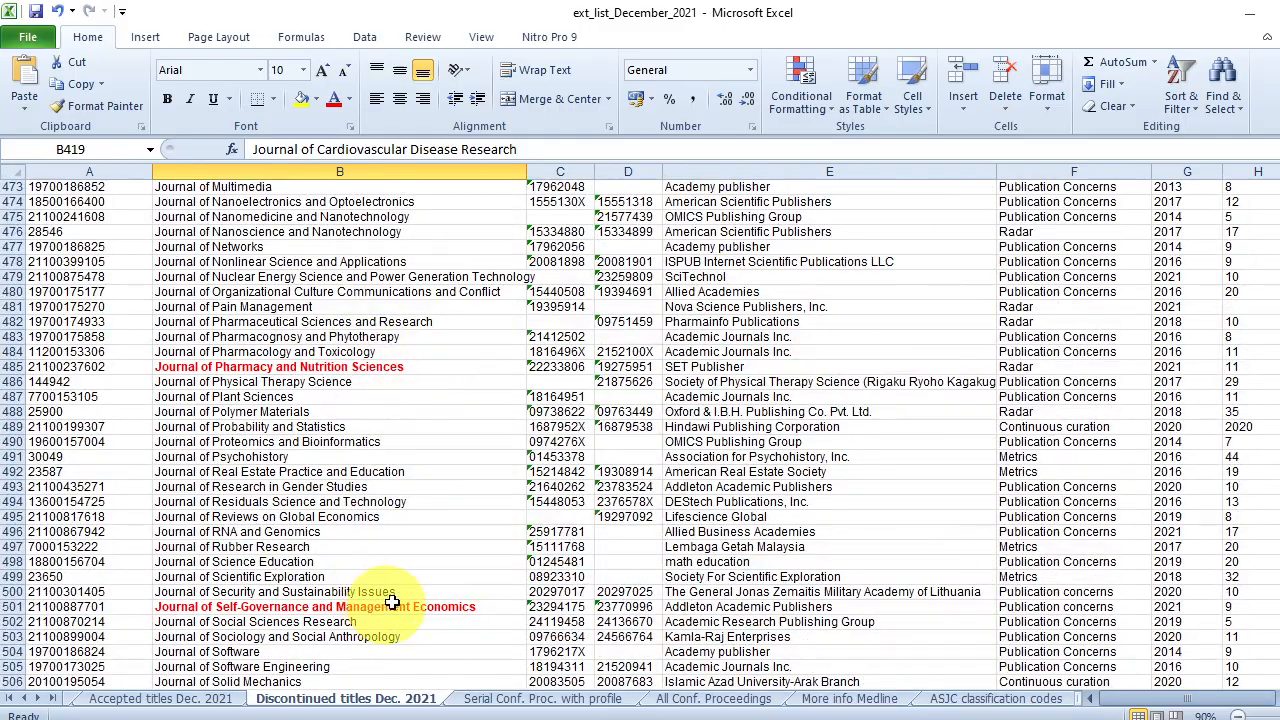
{"action": "scroll", "scroll_direction": "down", "scroll_amount": 3}
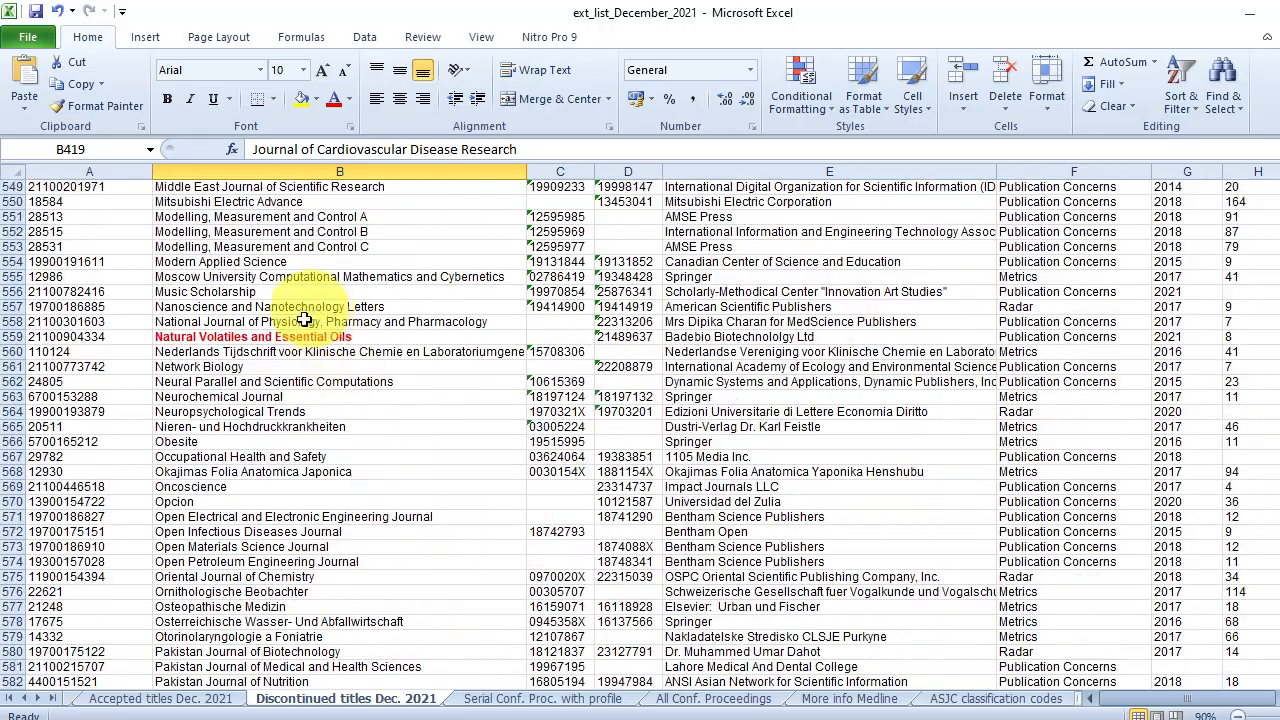
{"action": "scroll", "scroll_direction": "down", "scroll_amount": 3}
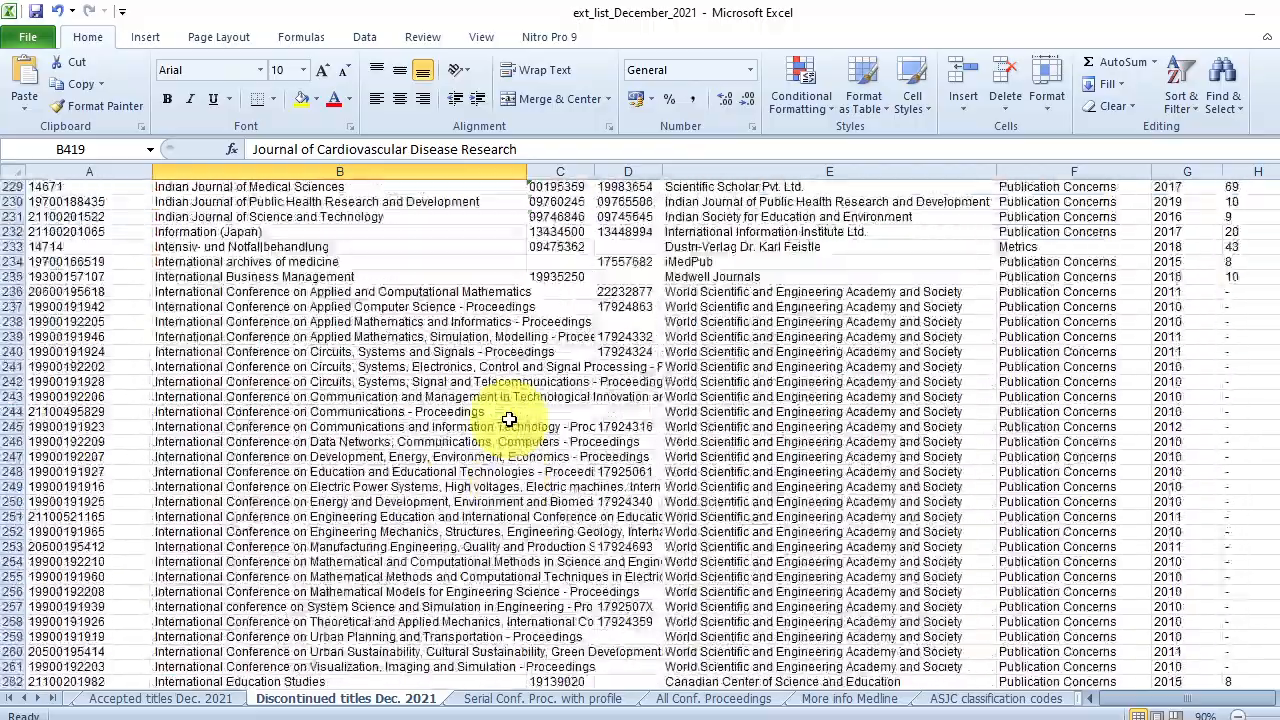
{"action": "scroll", "scroll_direction": "up", "scroll_amount": 3}
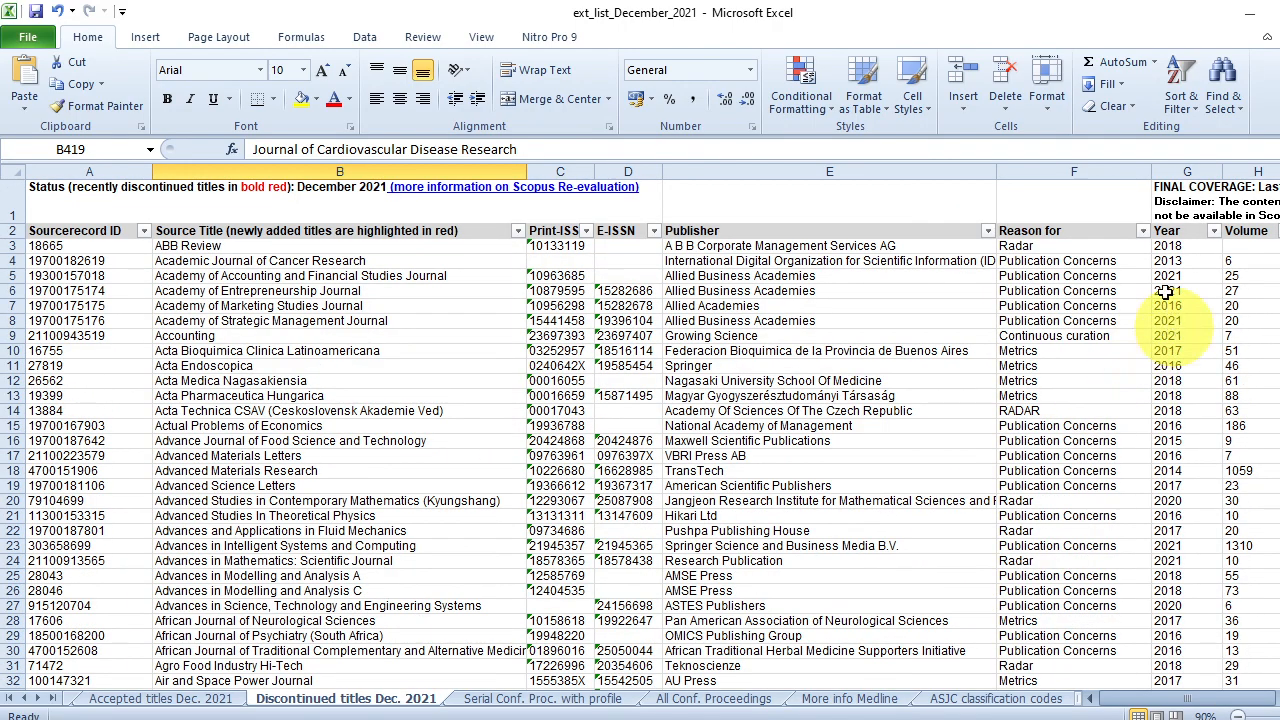
Toggle the table's column filters off and back on, then show the Year filter choices.
{"action": "left_click", "coordinate": [1178, 78]}
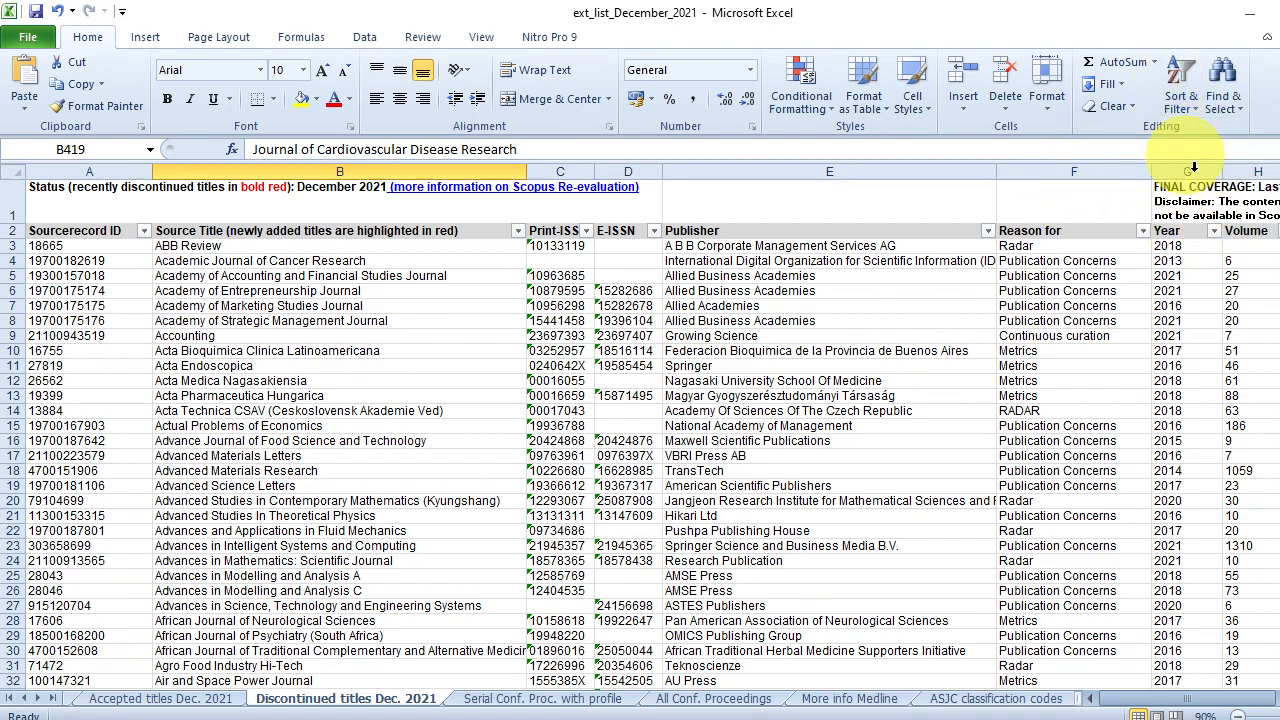
{"action": "left_click", "coordinate": [1181, 82]}
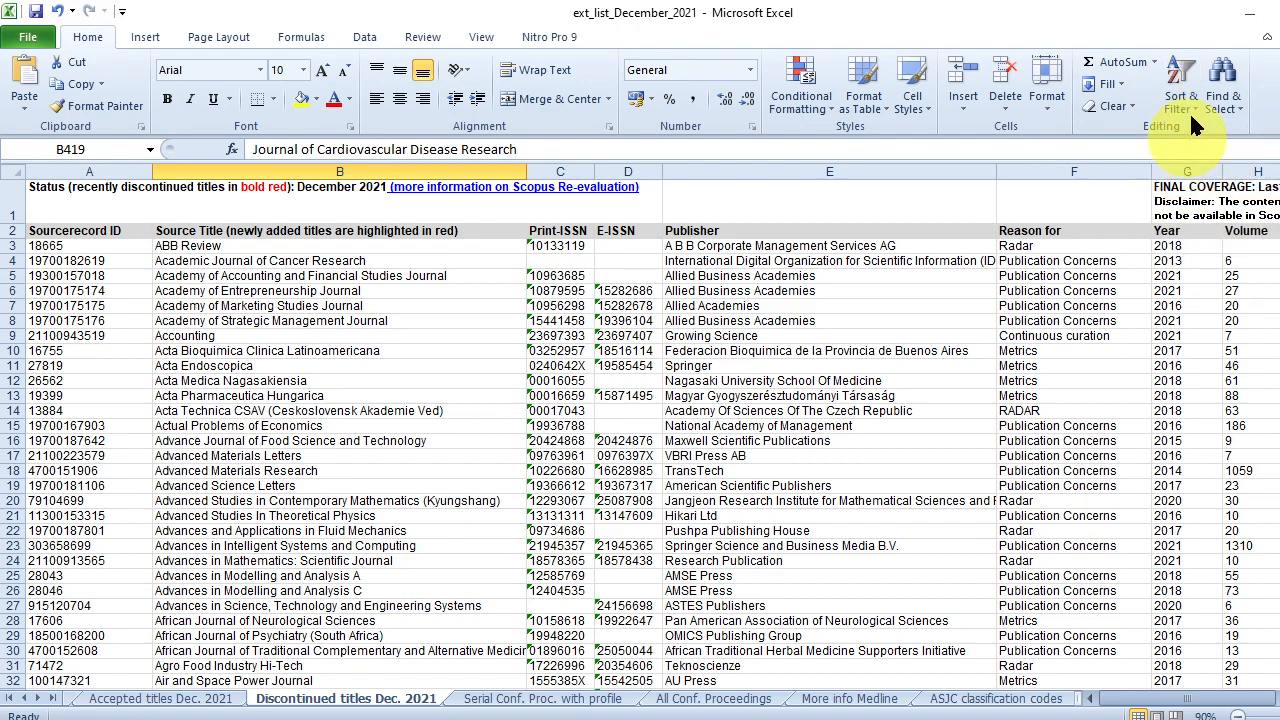
{"action": "left_click", "coordinate": [1180, 90]}
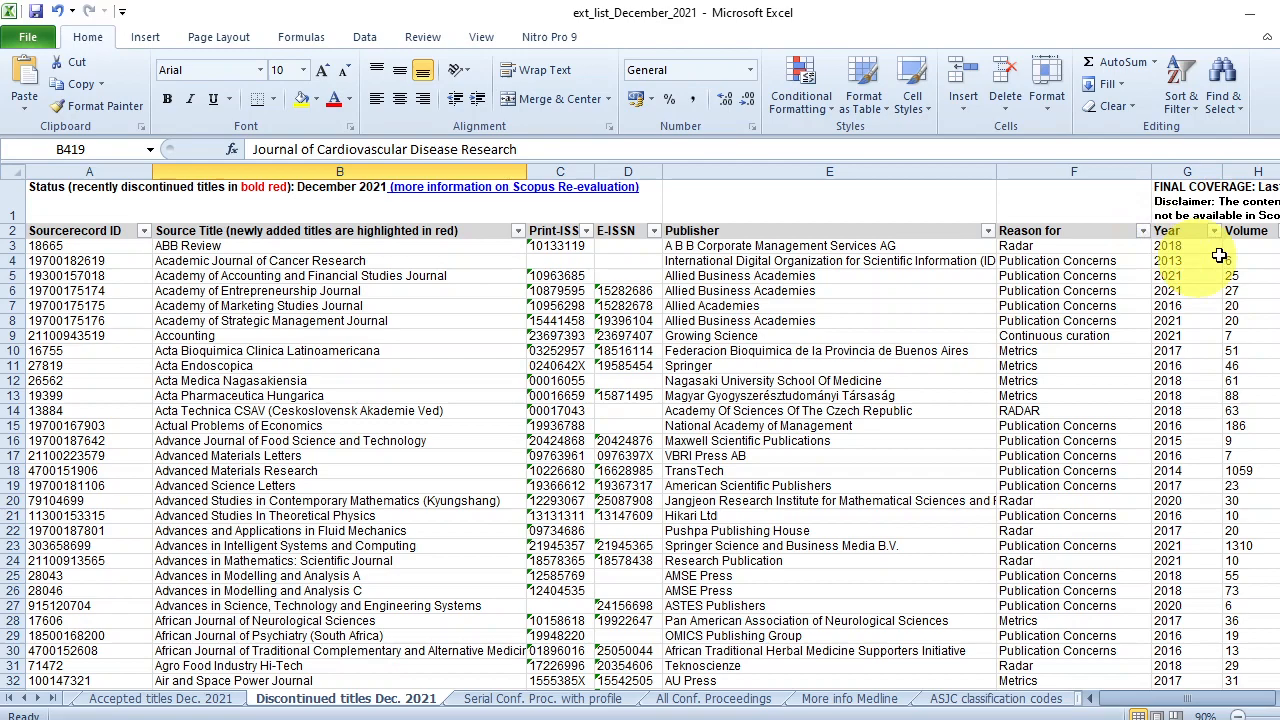
{"action": "left_click", "coordinate": [1211, 230]}
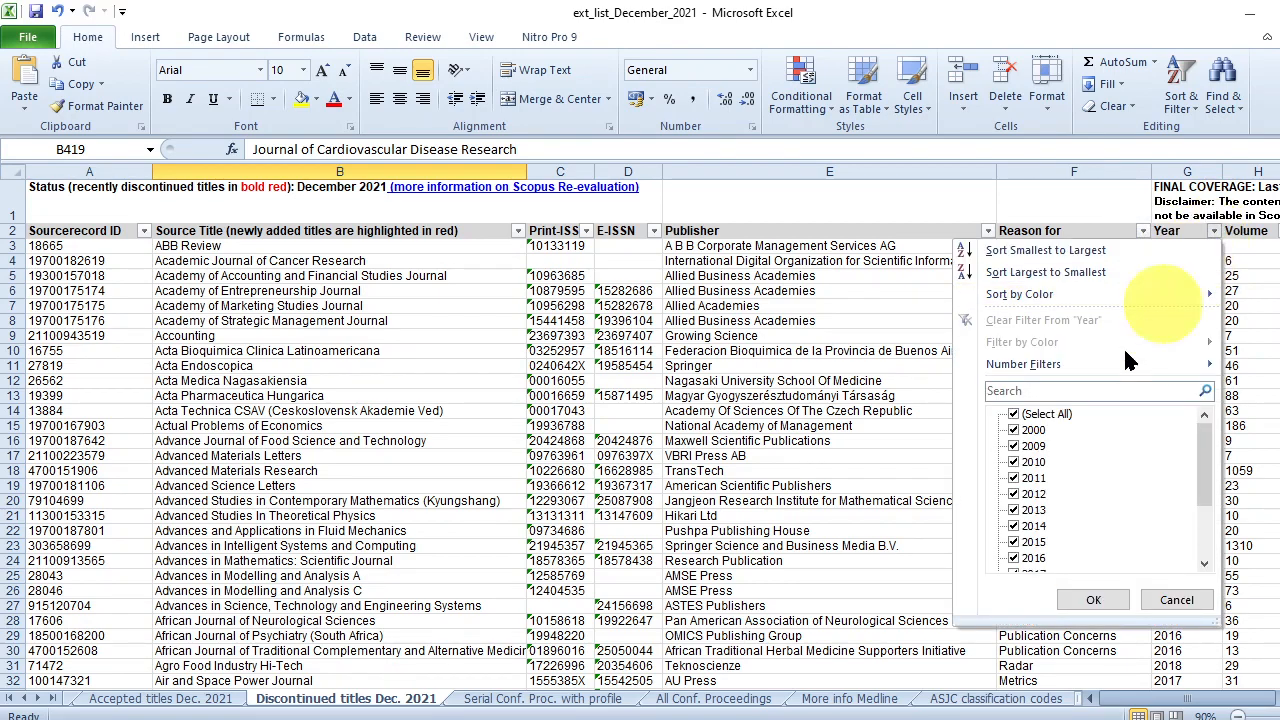
Filter the Year column to only 2021, showing 51 of 727 discontinued titles.
{"action": "left_click", "coordinate": [1014, 413]}
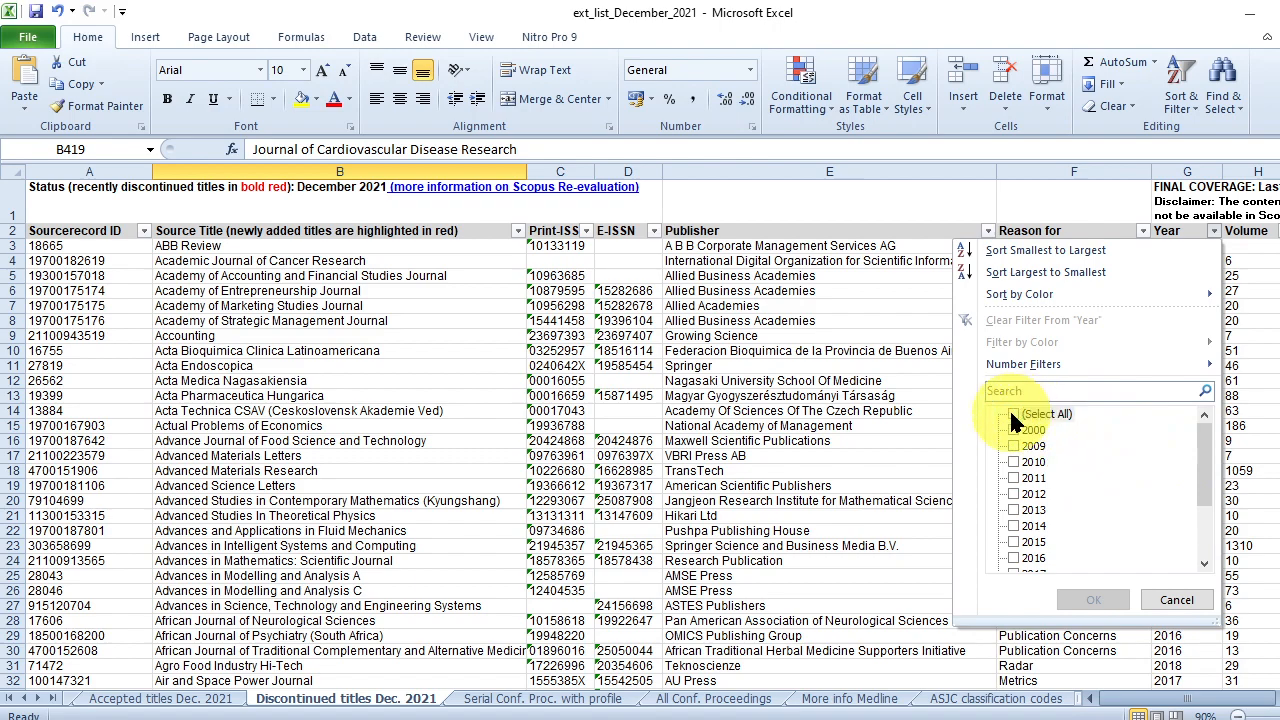
{"action": "scroll", "scroll_direction": "down", "scroll_amount": 3}
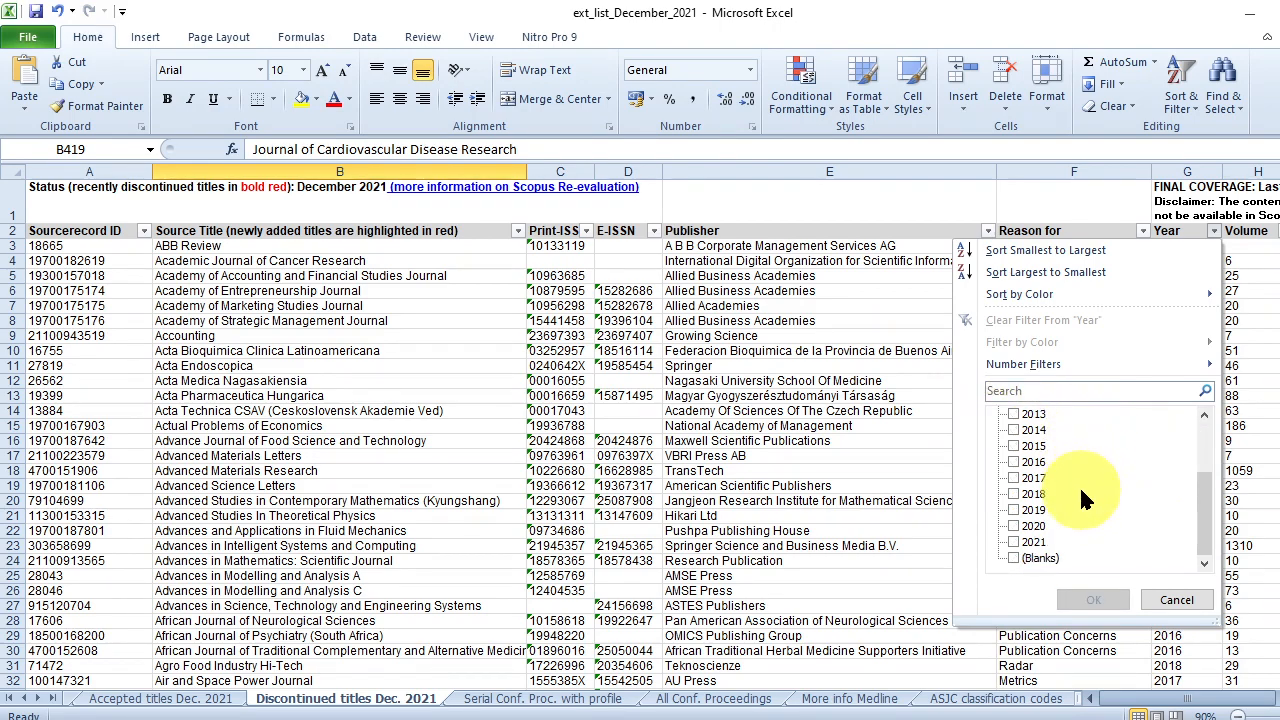
{"action": "left_click", "coordinate": [1013, 541]}
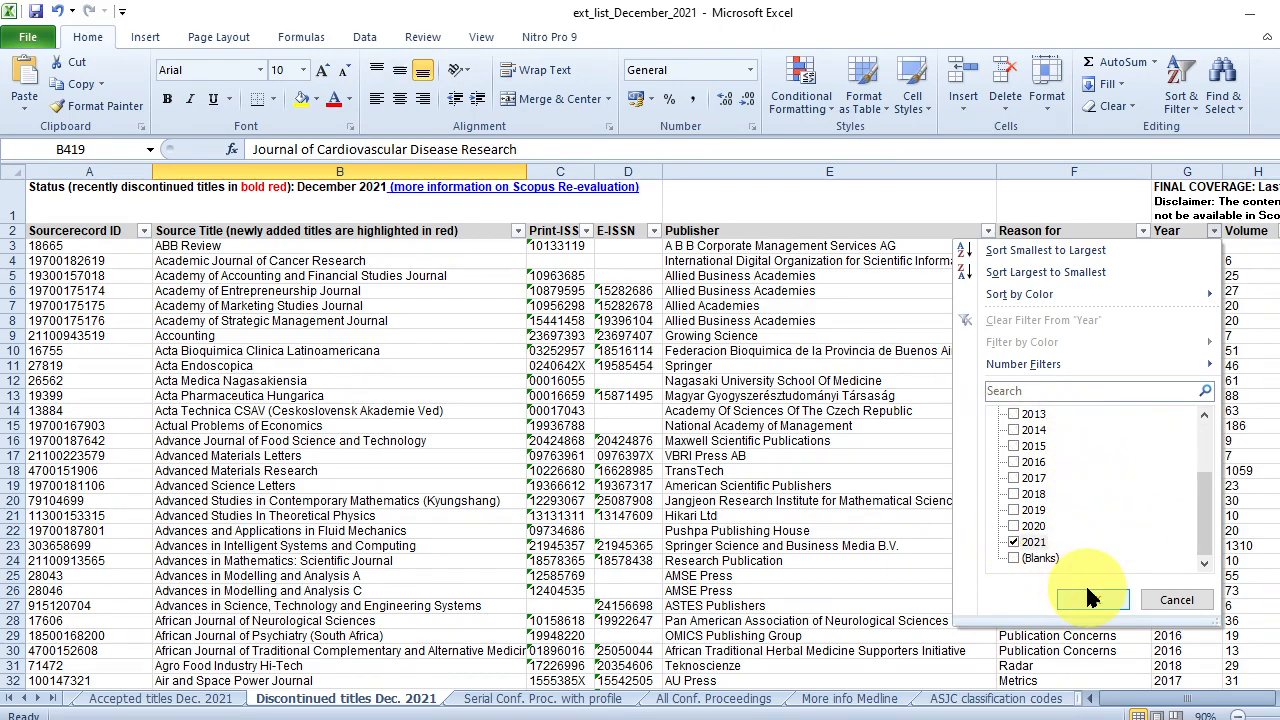
{"action": "left_click", "coordinate": [1090, 599]}
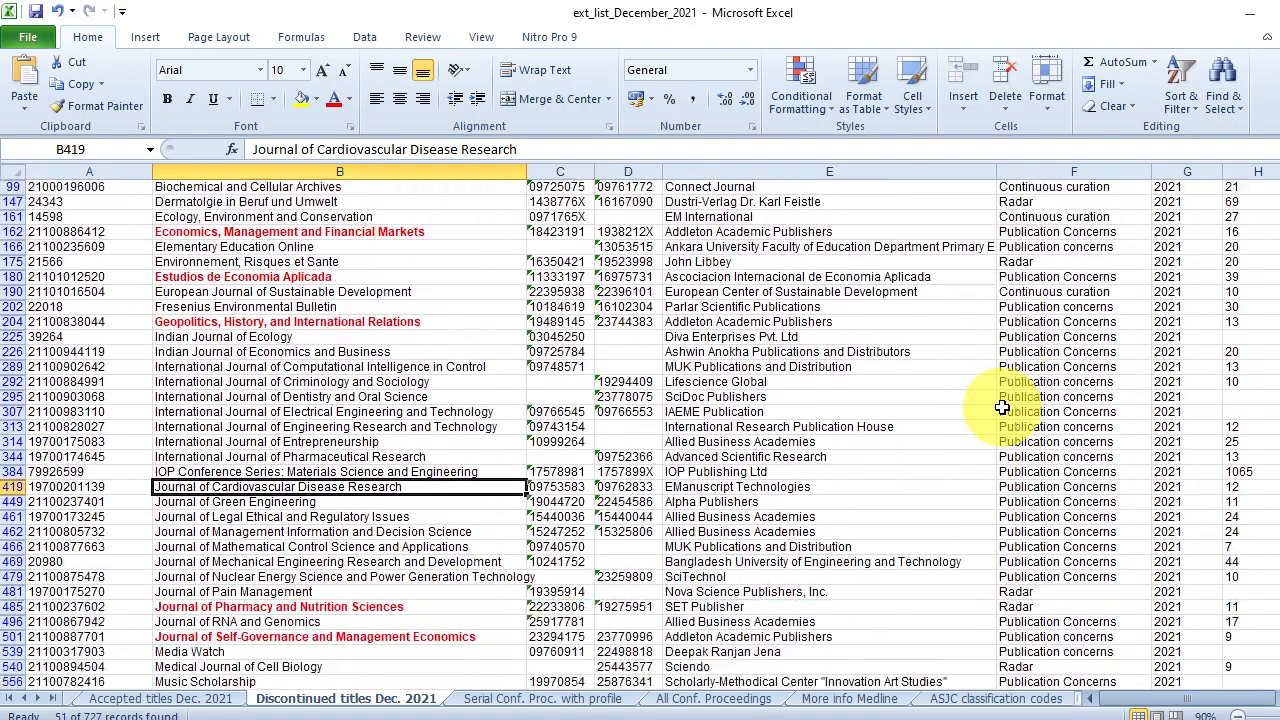
{"action": "scroll", "scroll_direction": "down", "scroll_amount": 3}
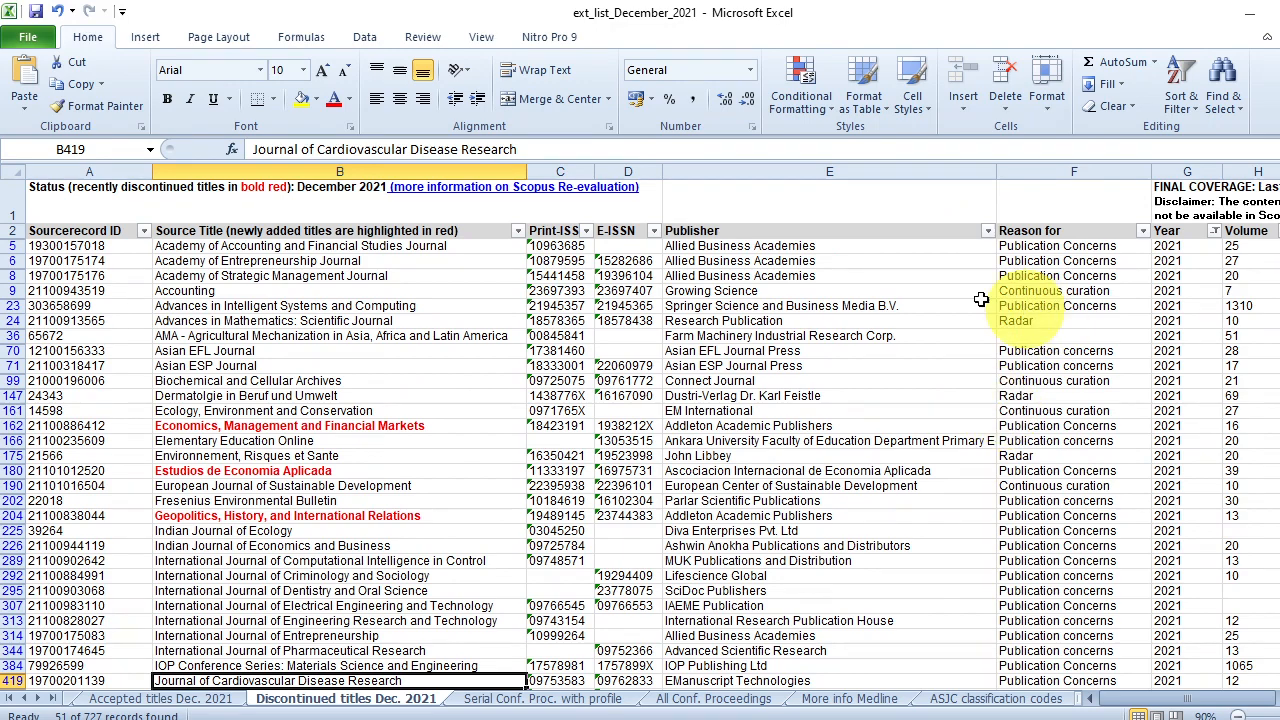
{"action": "left_click", "coordinate": [340, 245]}
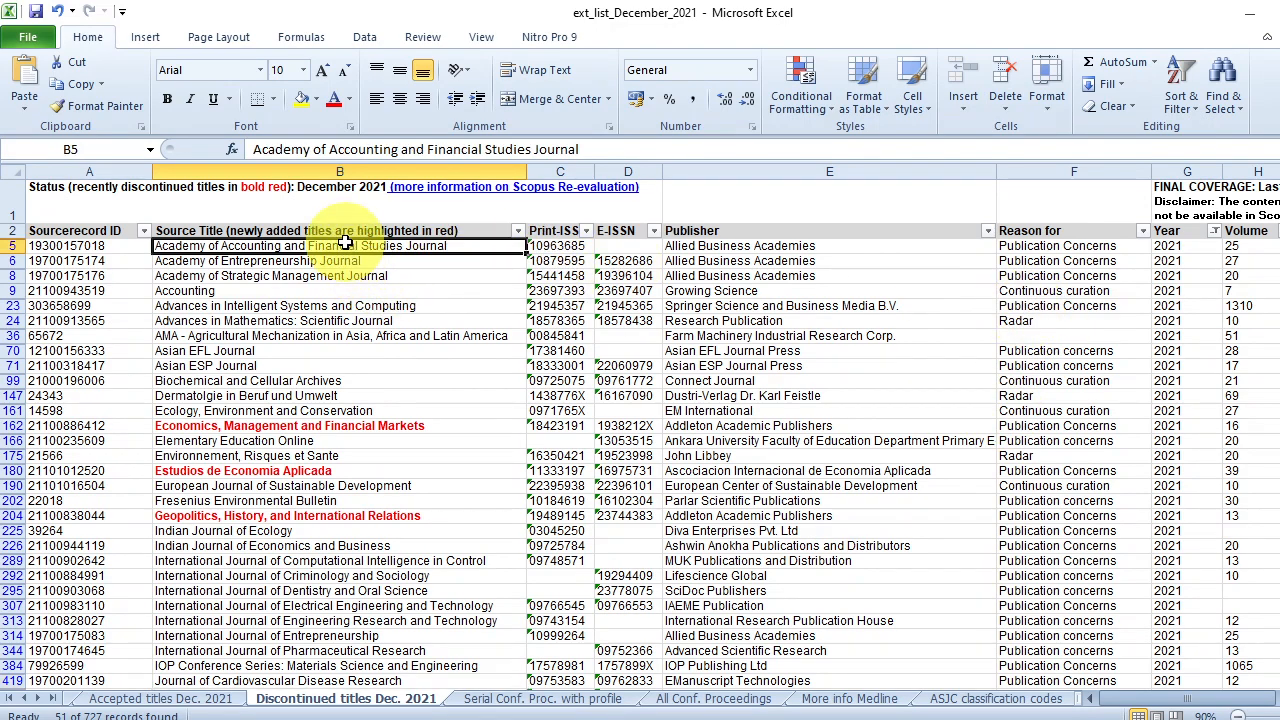
{"action": "left_click_drag", "start_coordinate": [340, 246], "coordinate": [340, 681]}
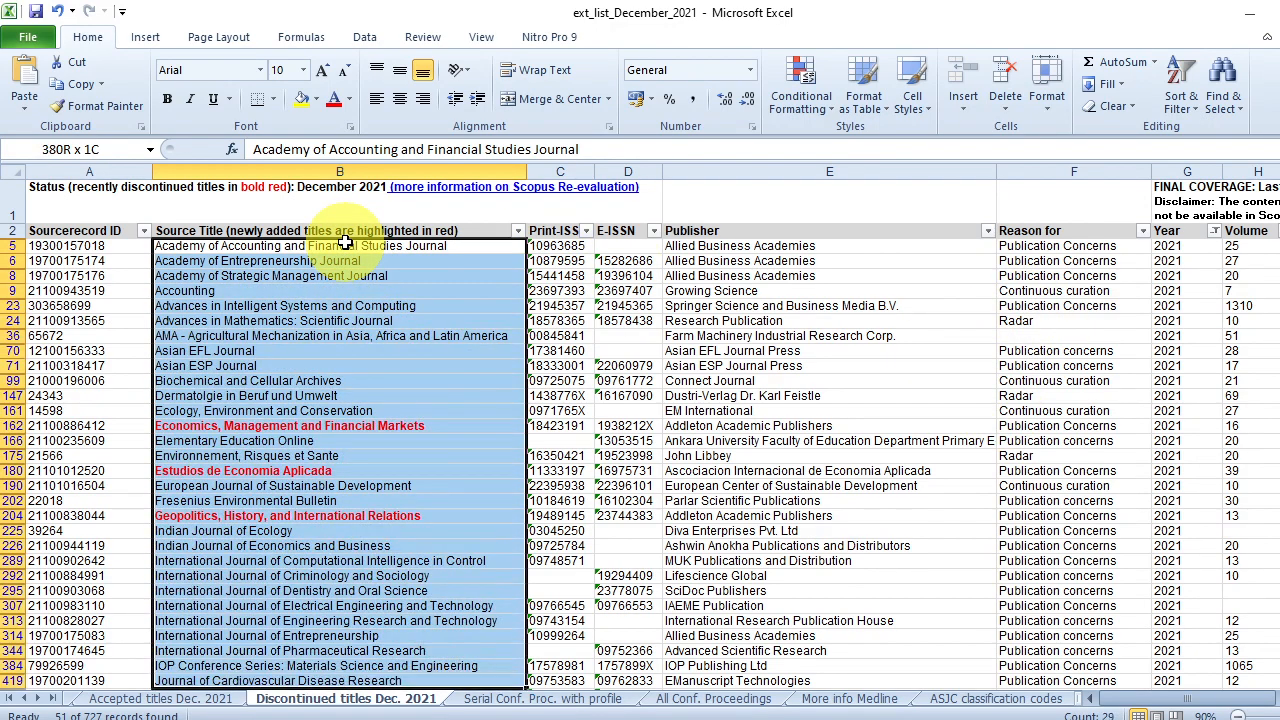
{"action": "scroll", "scroll_direction": "down", "scroll_amount": 3}
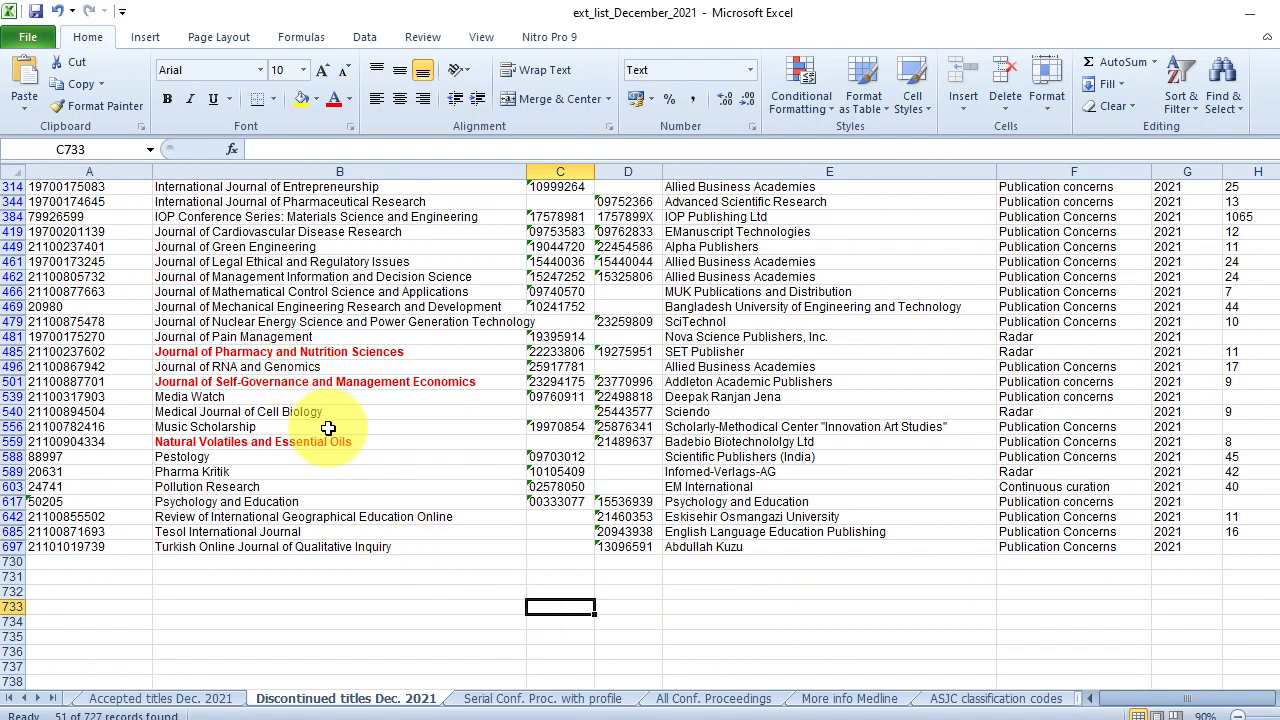
{"action": "scroll", "scroll_direction": "up", "scroll_amount": 3}
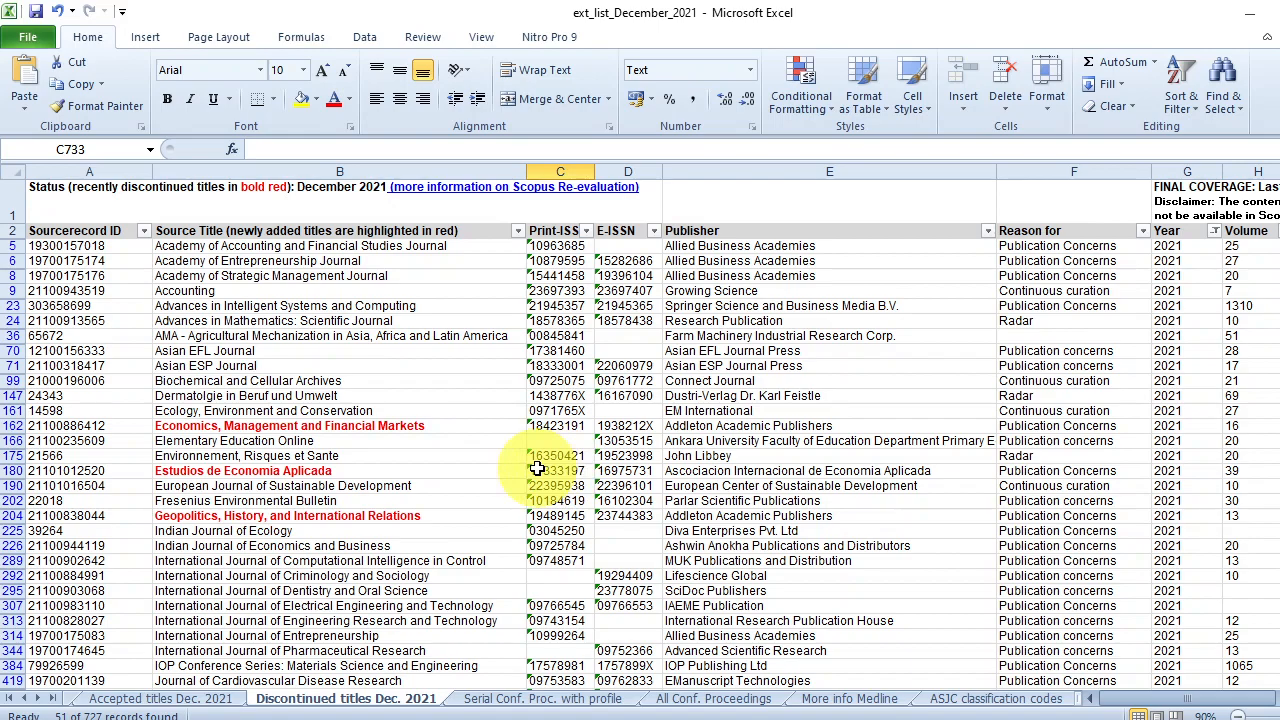
{"action": "mouse_move", "coordinate": [428, 461]}
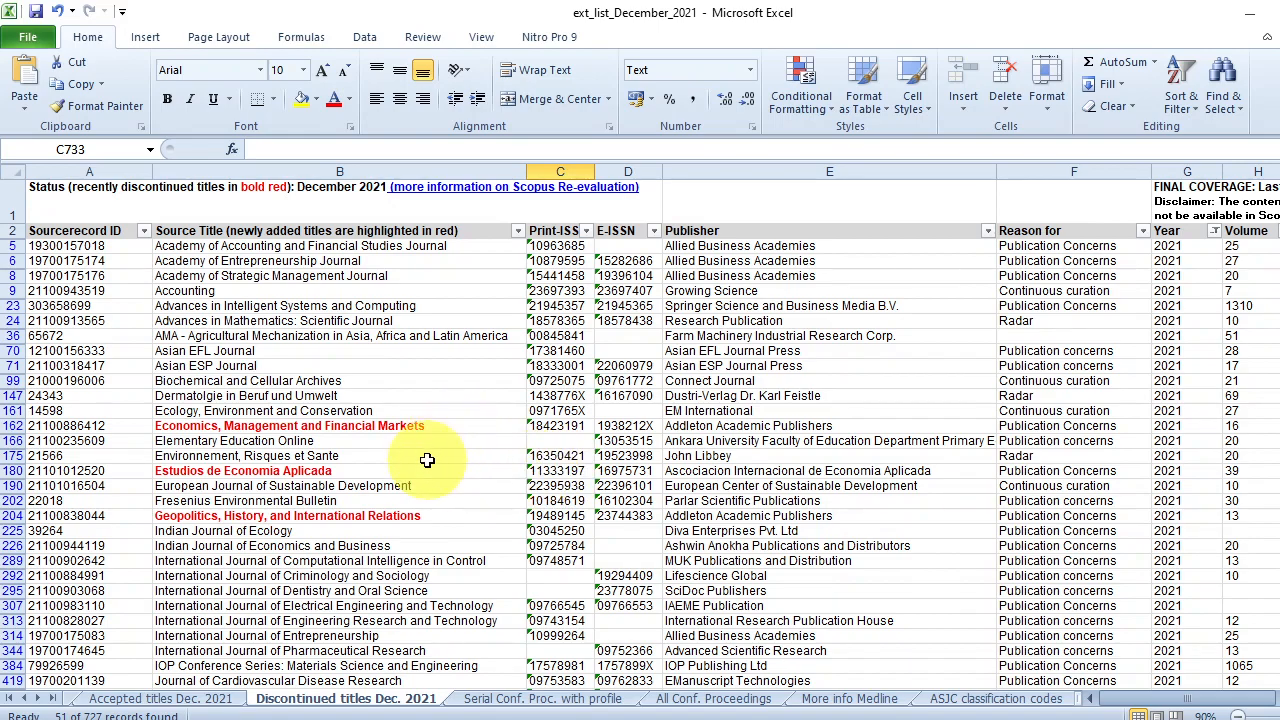
{"action": "scroll", "scroll_direction": "down", "scroll_amount": 3}
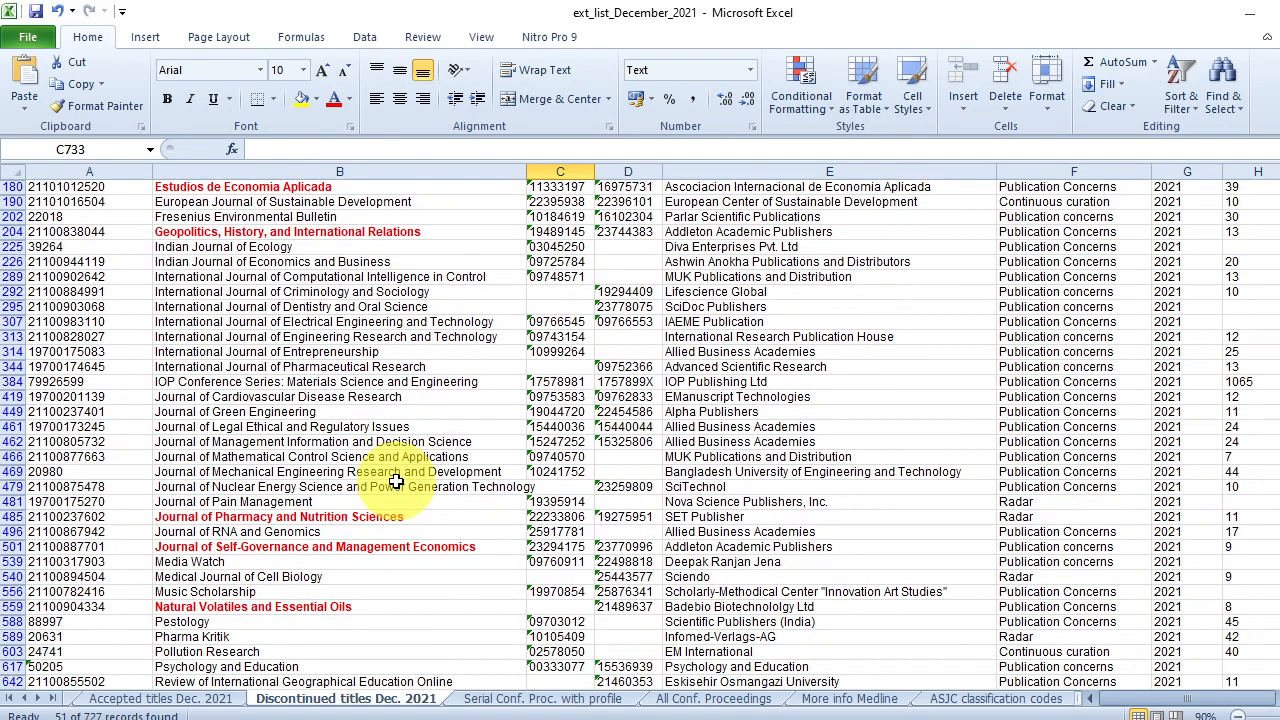
{"action": "scroll", "scroll_direction": "down", "scroll_amount": 3}
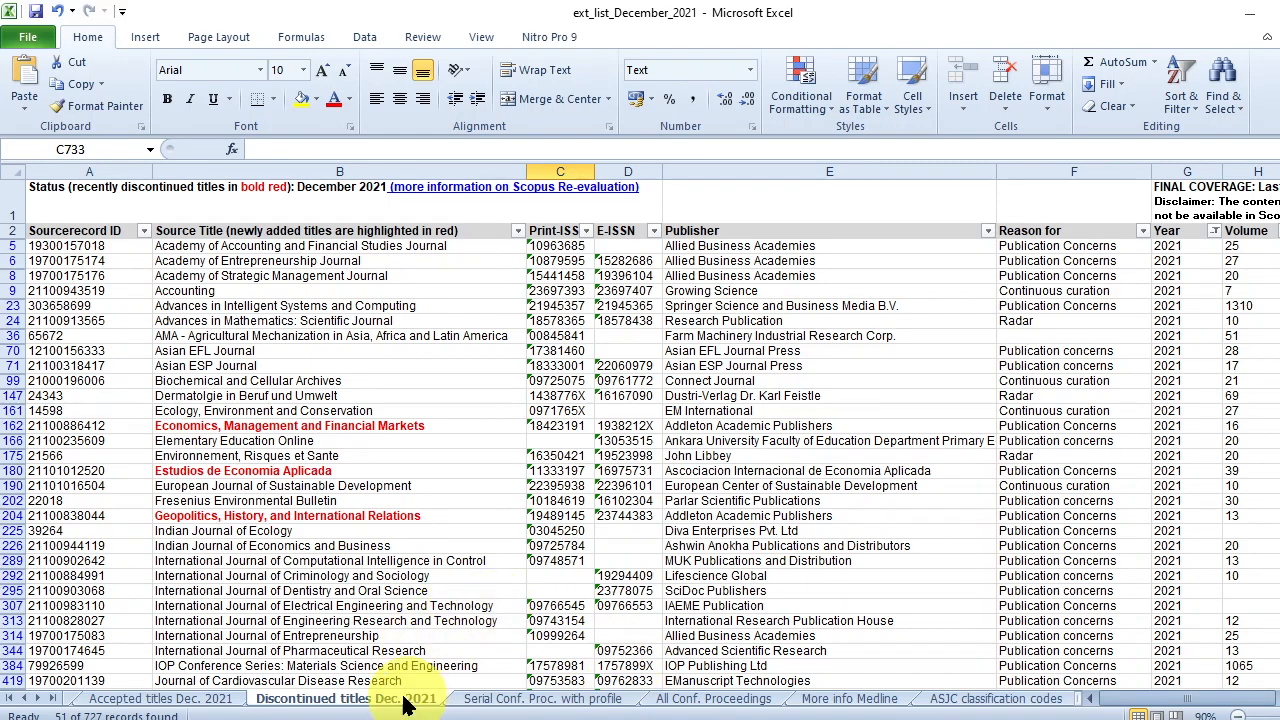
Open the Accepted titles Dec. 2021 sheet and scroll through its title list.
{"action": "left_click", "coordinate": [126, 698]}
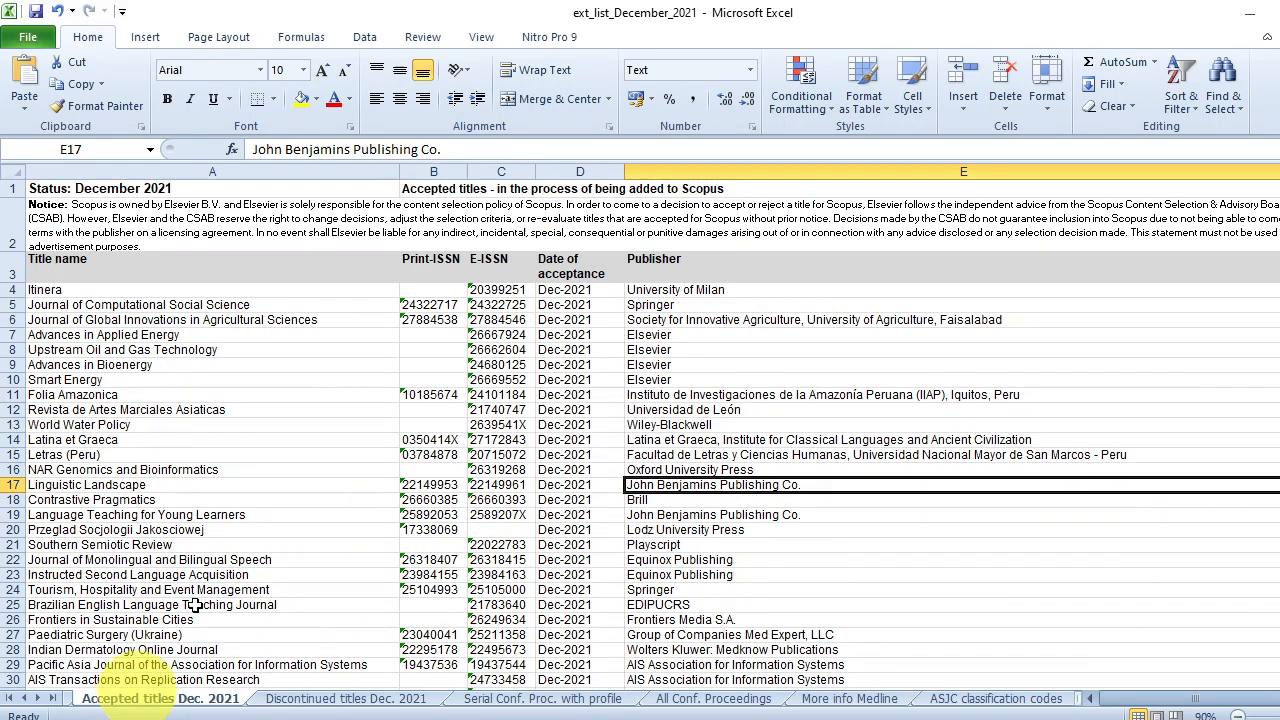
{"action": "scroll", "scroll_direction": "down", "scroll_amount": 3}
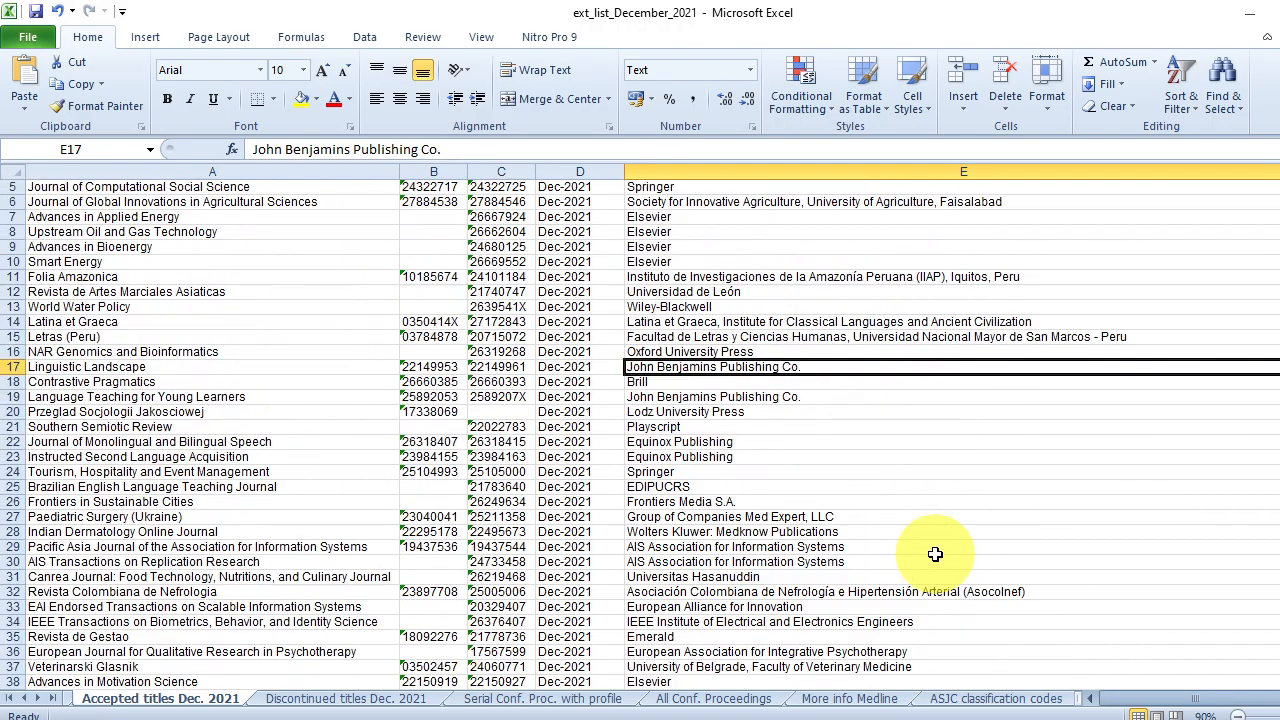
{"action": "scroll", "scroll_direction": "up", "scroll_amount": 3}
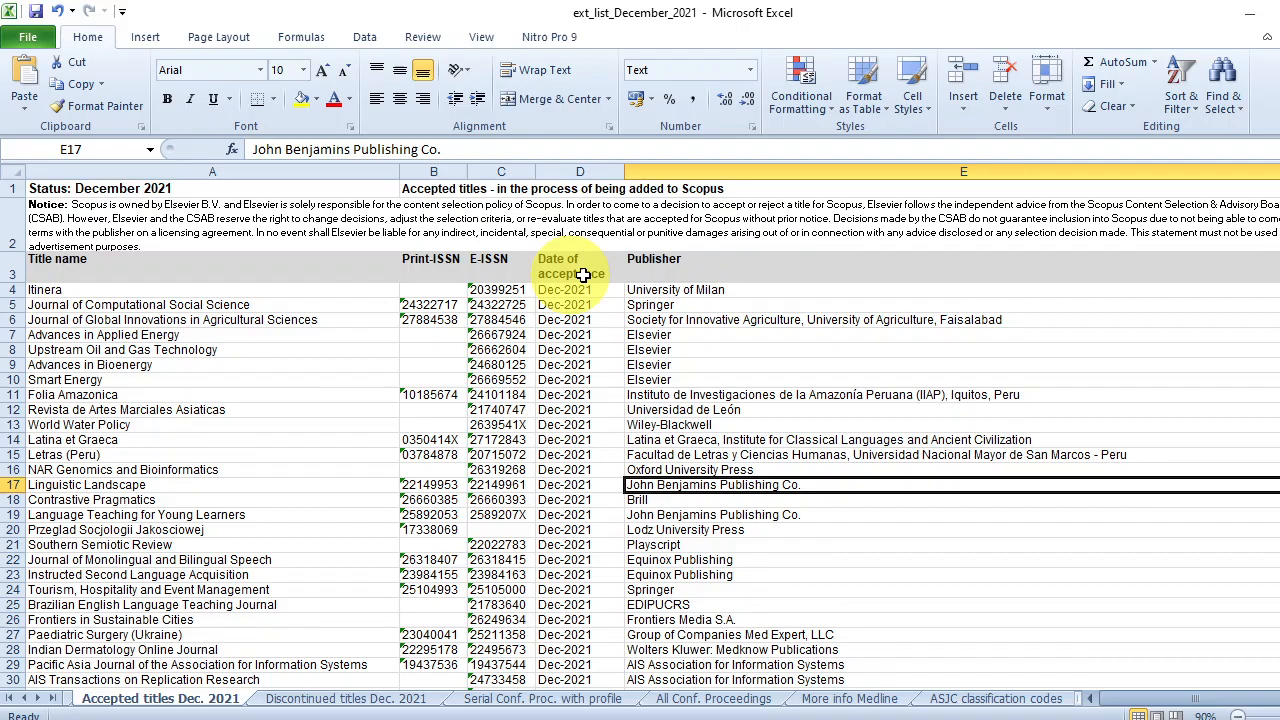
{"action": "scroll", "scroll_direction": "down", "scroll_amount": 3}
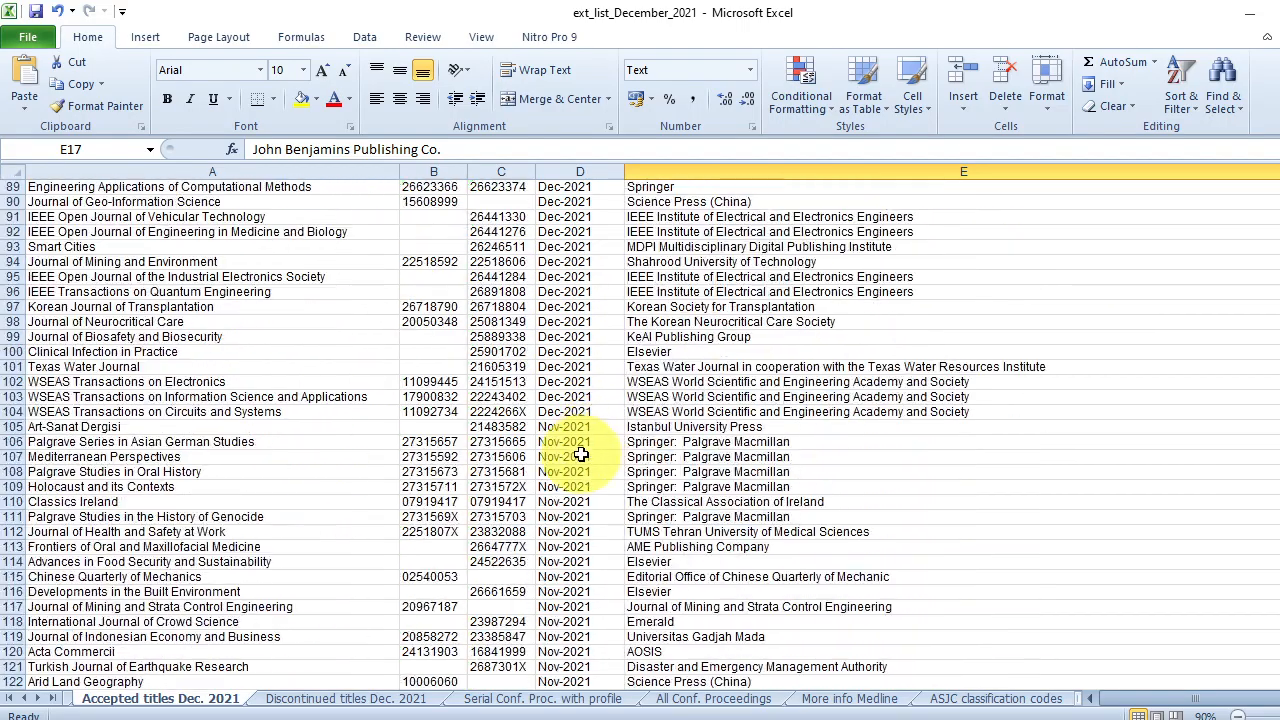
{"action": "scroll", "scroll_direction": "down", "scroll_amount": 3}
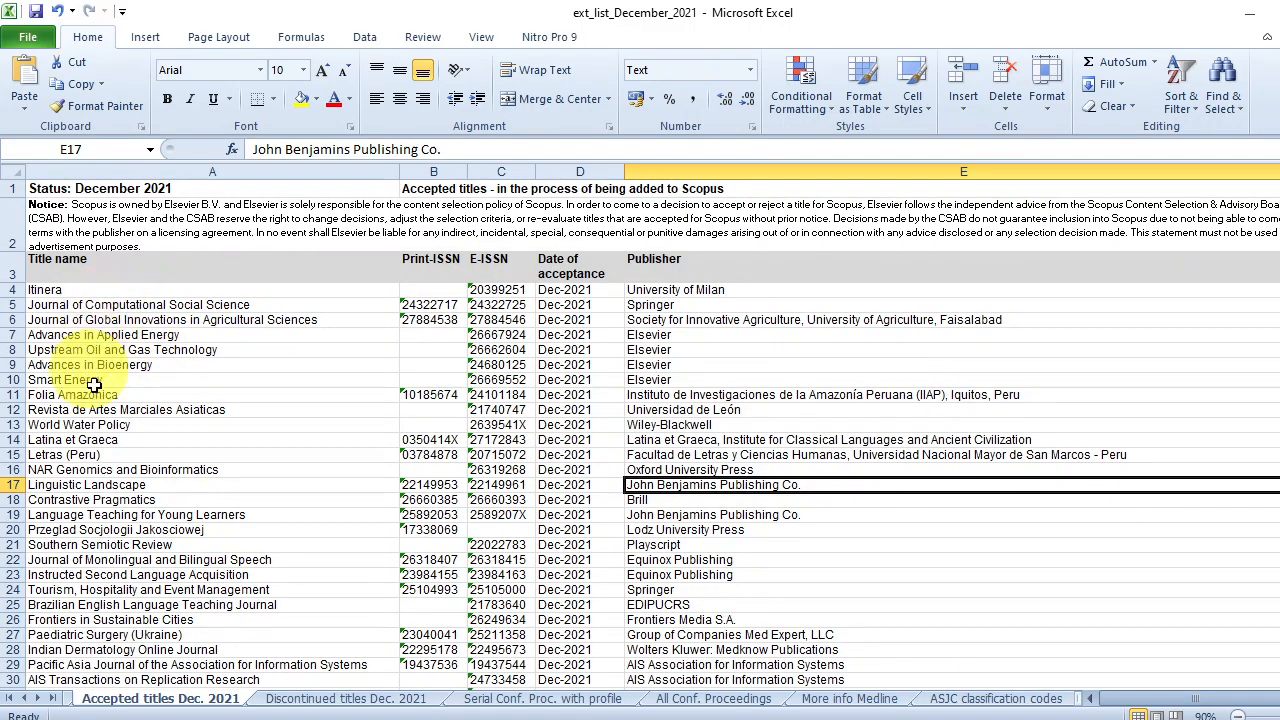
{"action": "scroll", "scroll_direction": "down", "scroll_amount": 3}
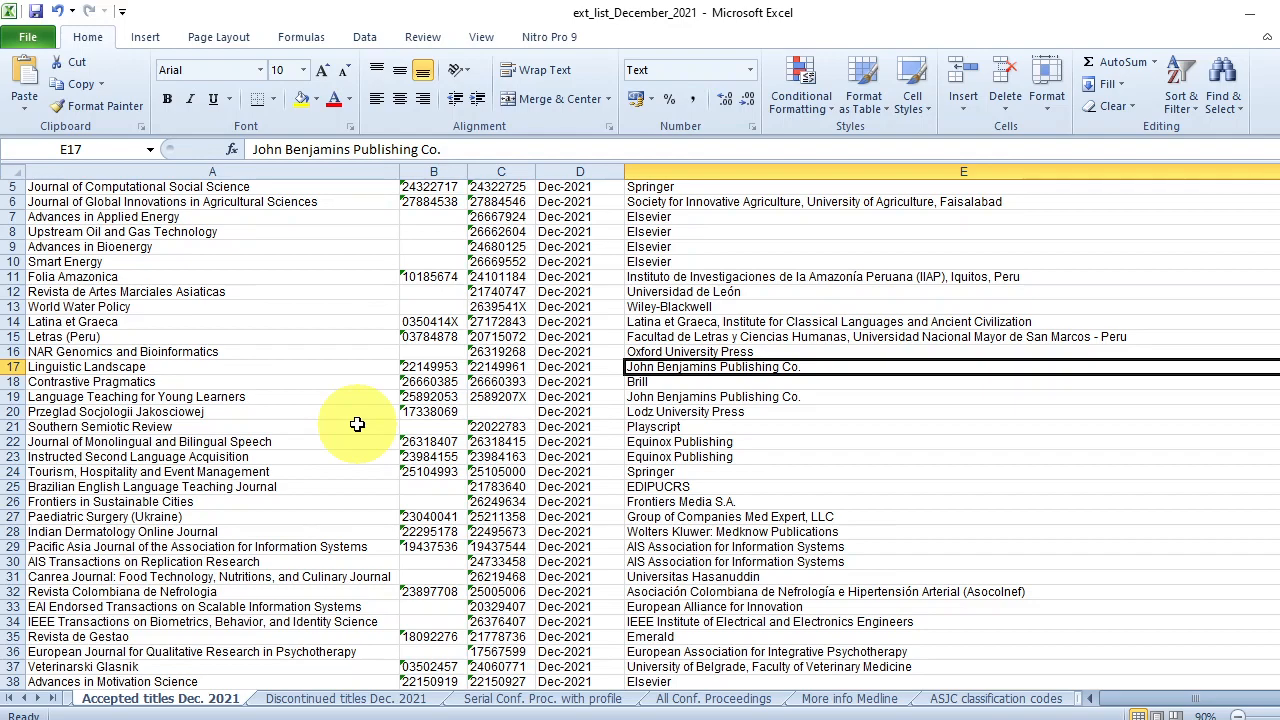
{"action": "mouse_move", "coordinate": [85, 455]}
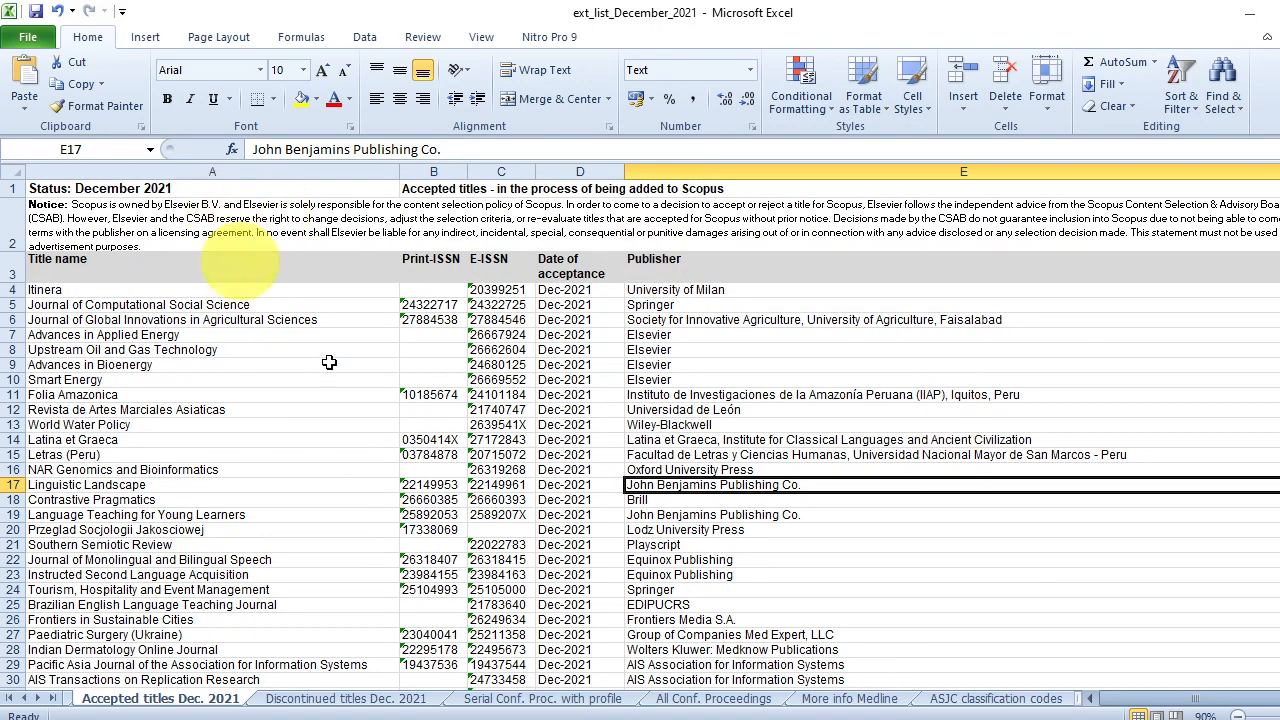
{"action": "mouse_move", "coordinate": [365, 380]}
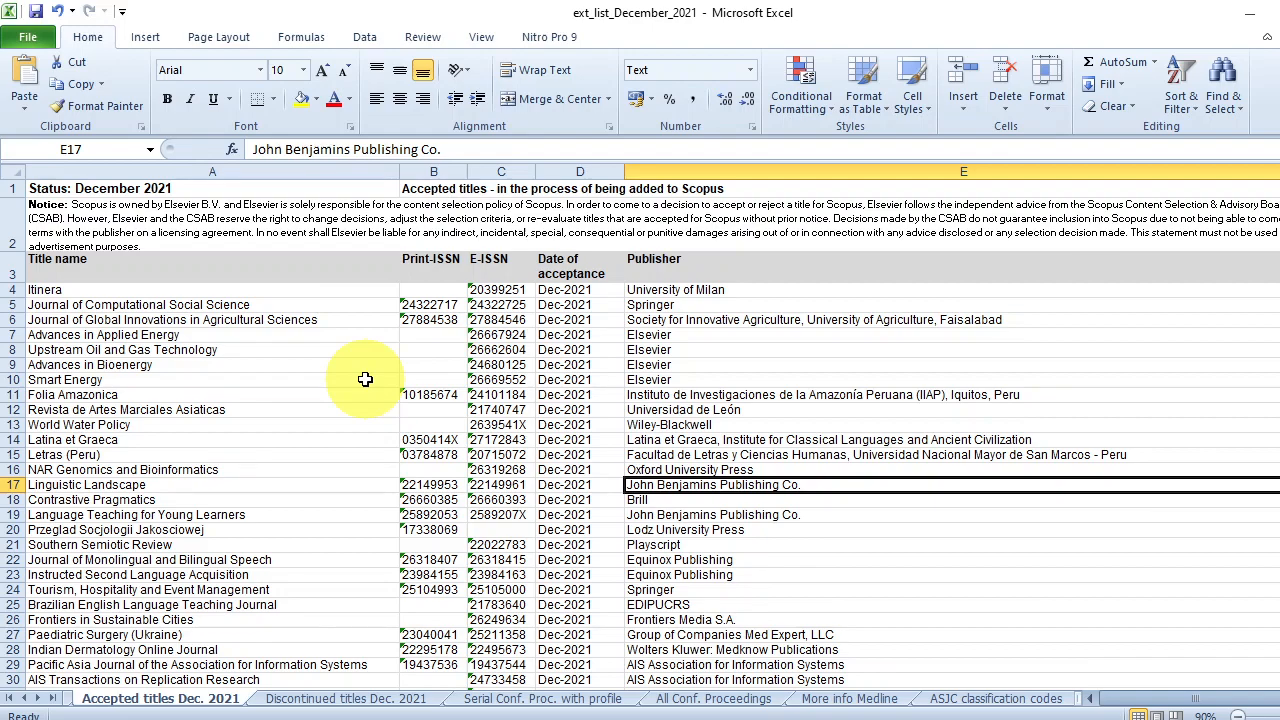
{"action": "mouse_move", "coordinate": [391, 451]}
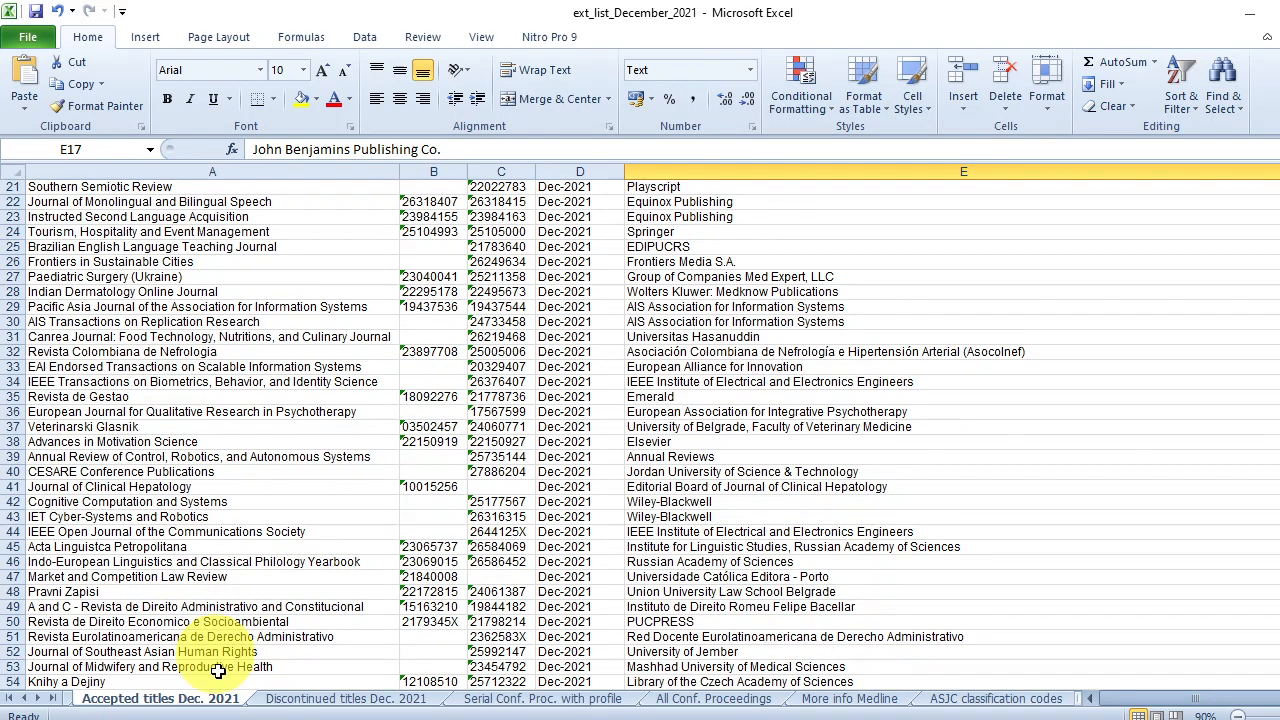
{"action": "scroll", "scroll_direction": "down", "scroll_amount": 3}
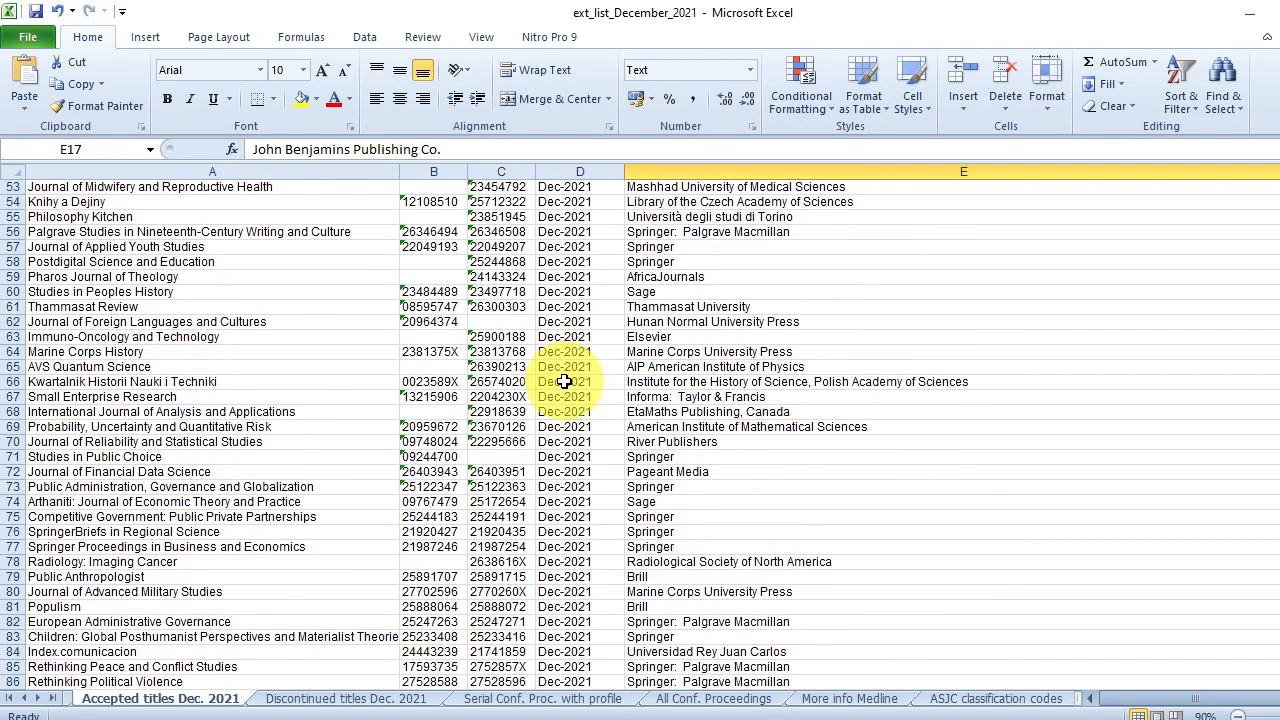
{"action": "scroll", "scroll_direction": "down", "scroll_amount": 3}
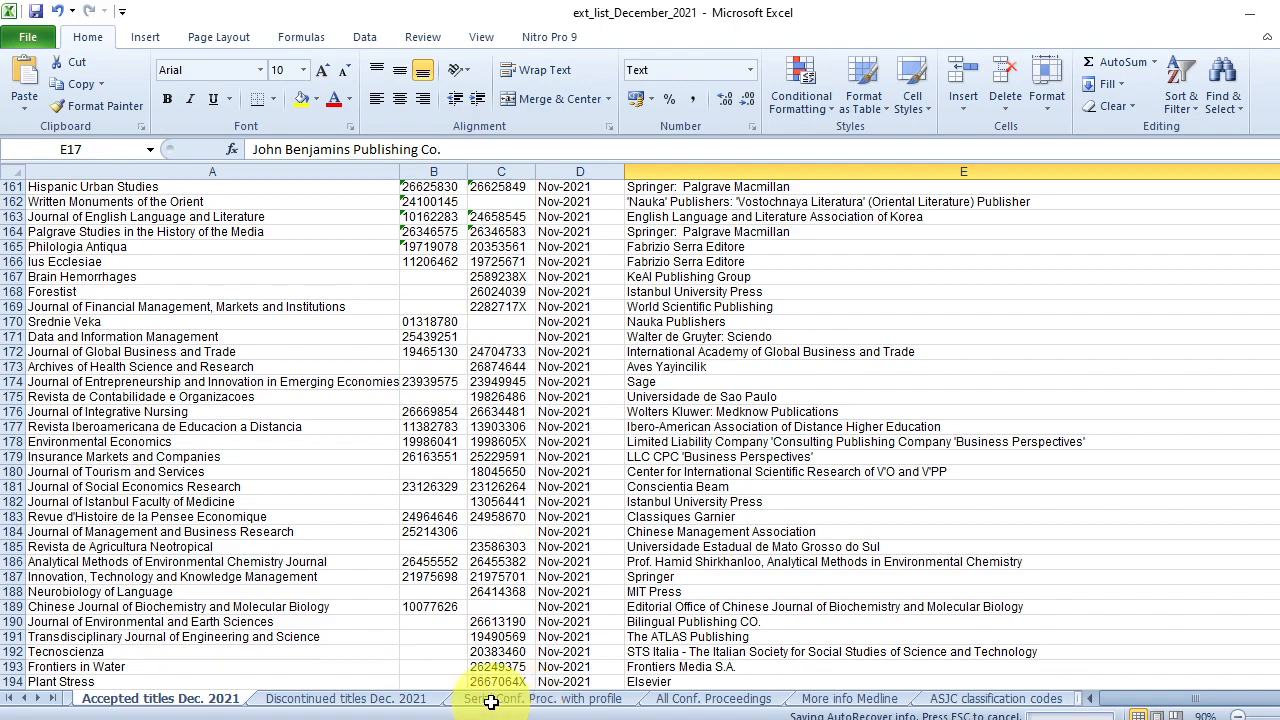
{"action": "left_click", "coordinate": [490, 698]}
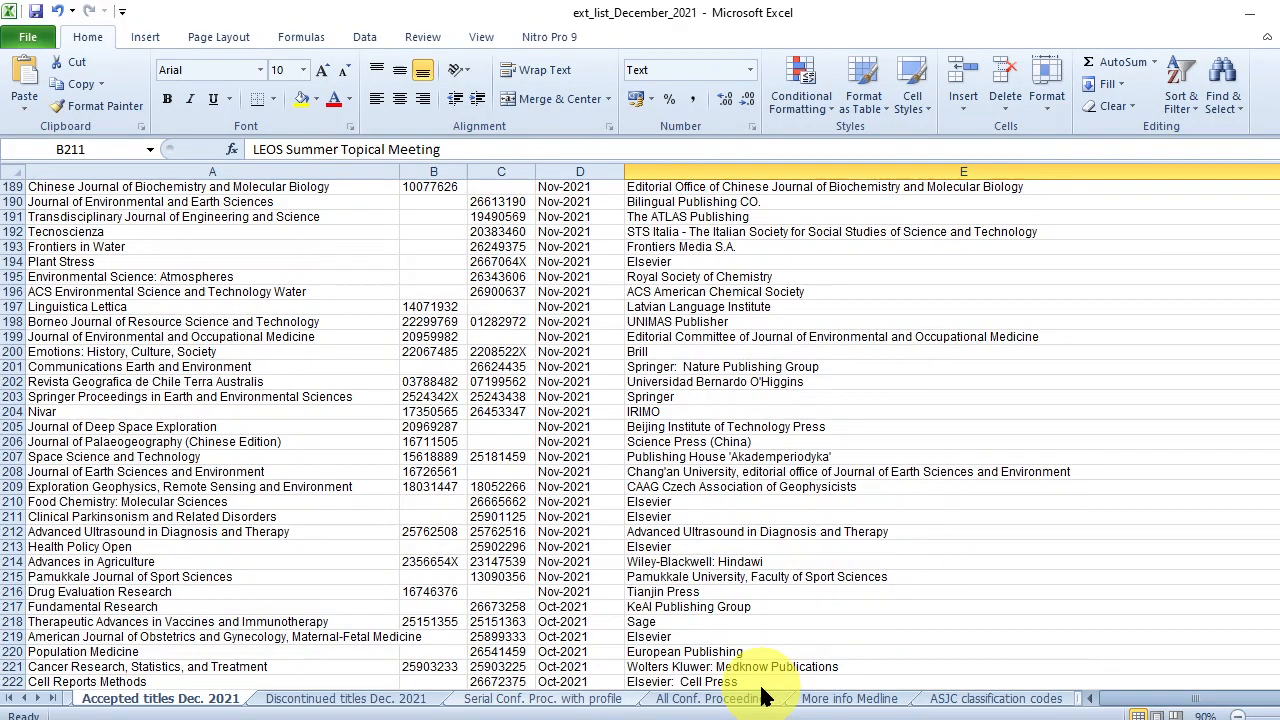
{"action": "left_click", "coordinate": [542, 698]}
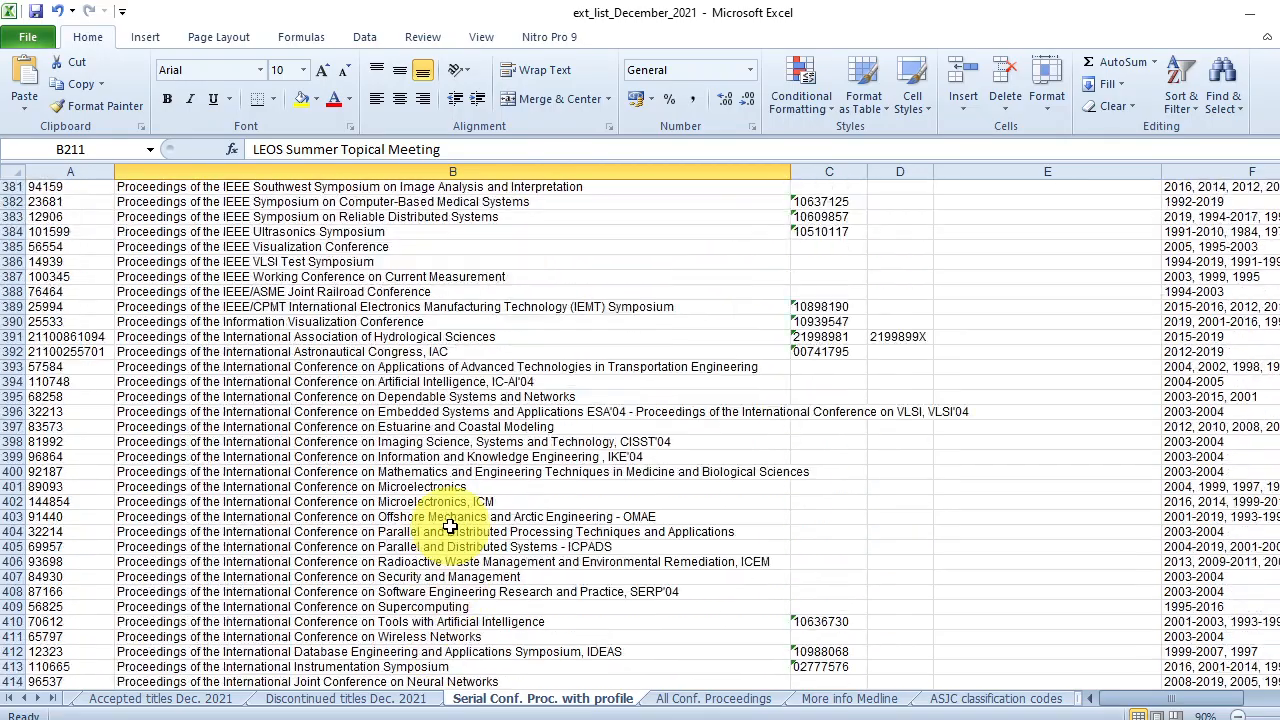
Browse the Serial Conf. Proc. and All Conf. Proceedings sheets, ending on ASJC classification codes.
{"action": "scroll", "scroll_direction": "up", "scroll_amount": 3}
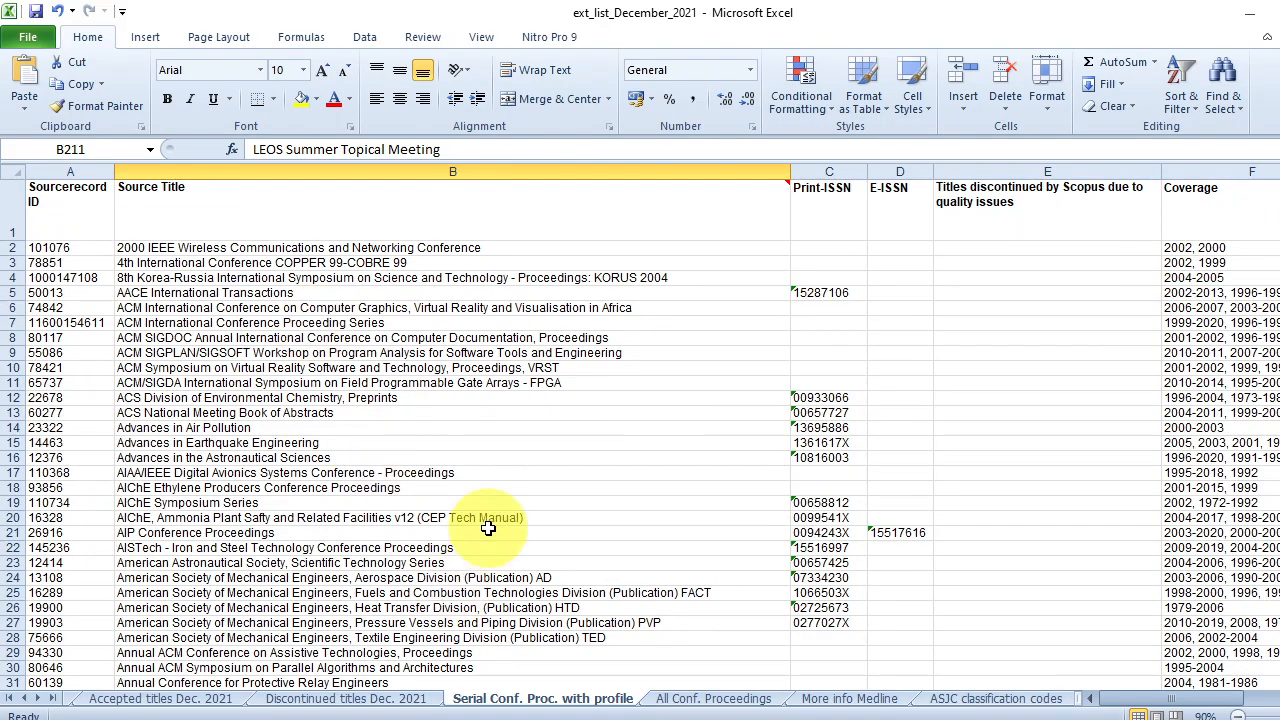
{"action": "left_click", "coordinate": [713, 698]}
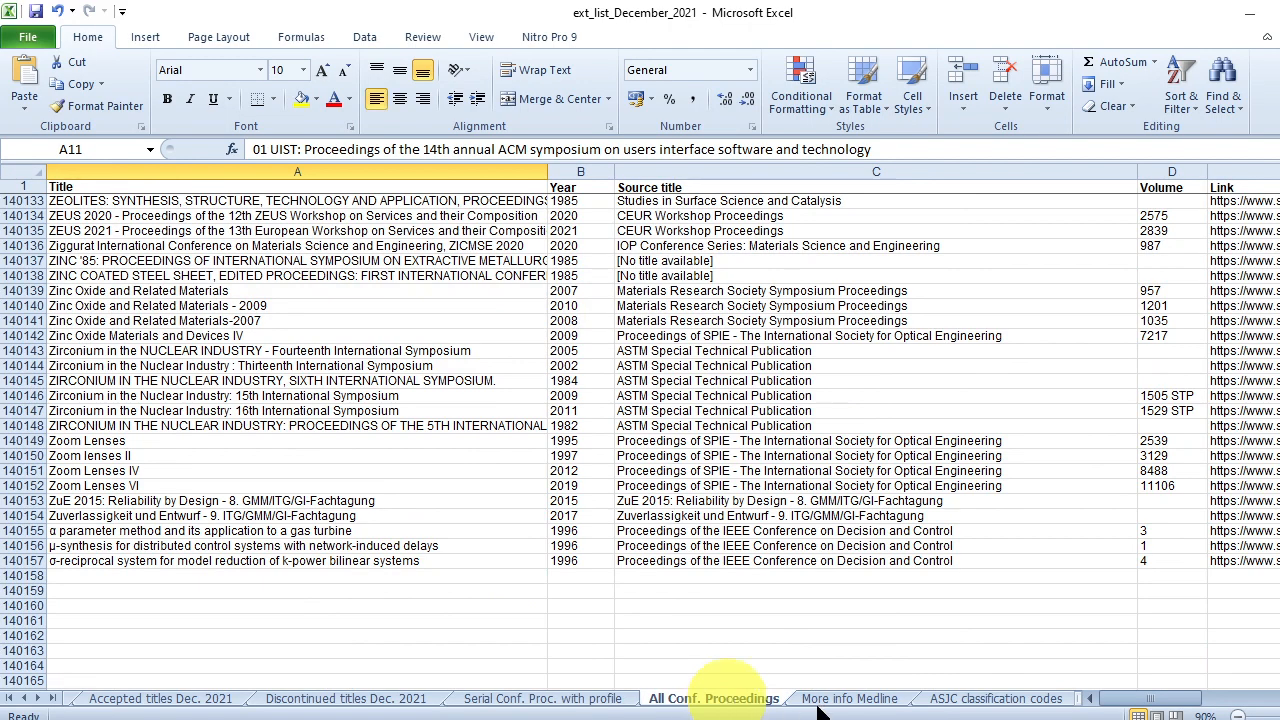
{"action": "left_click", "coordinate": [820, 698]}
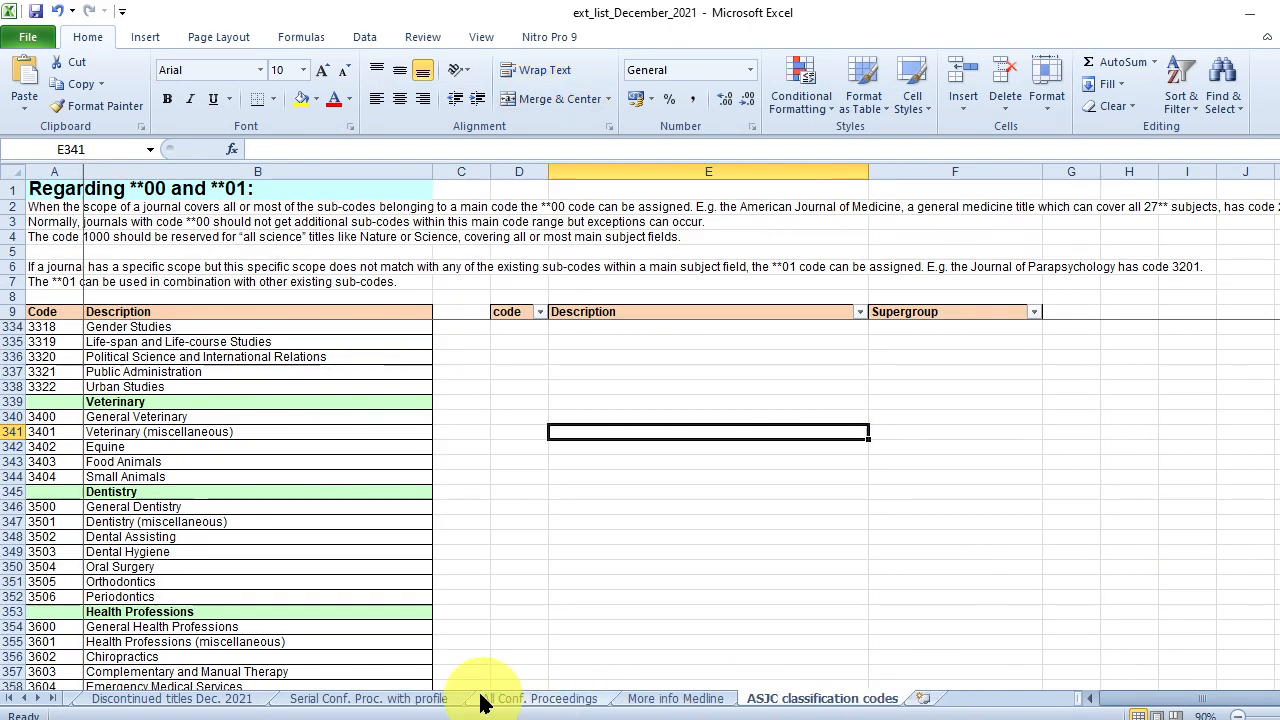